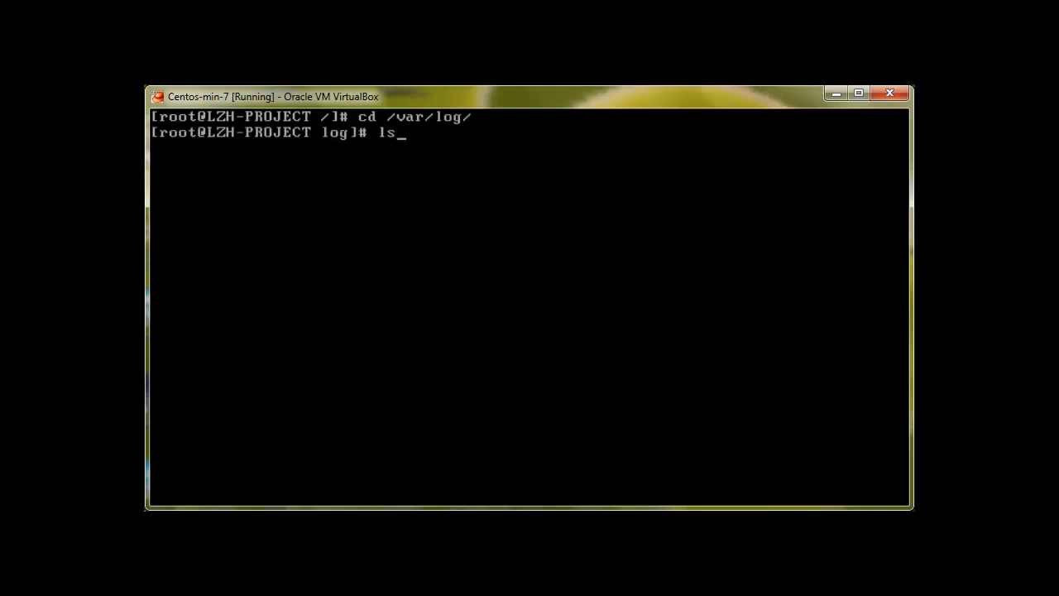
# List /var/log, enter and list the anaconda folder, confirm the path with pwd, and begin a cat command.
pyautogui.press('Return')
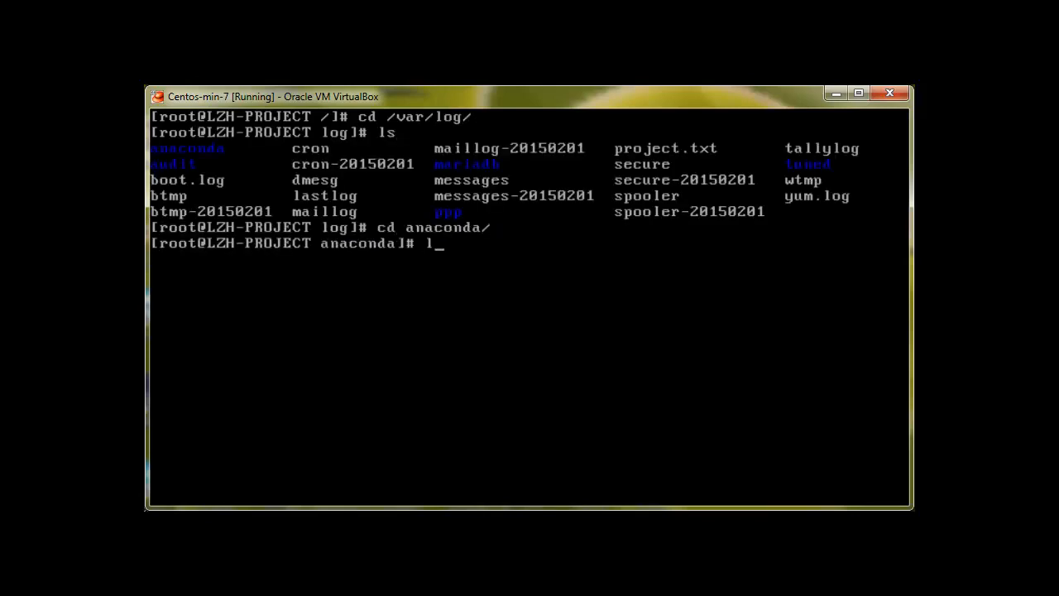
pyautogui.press('Return')
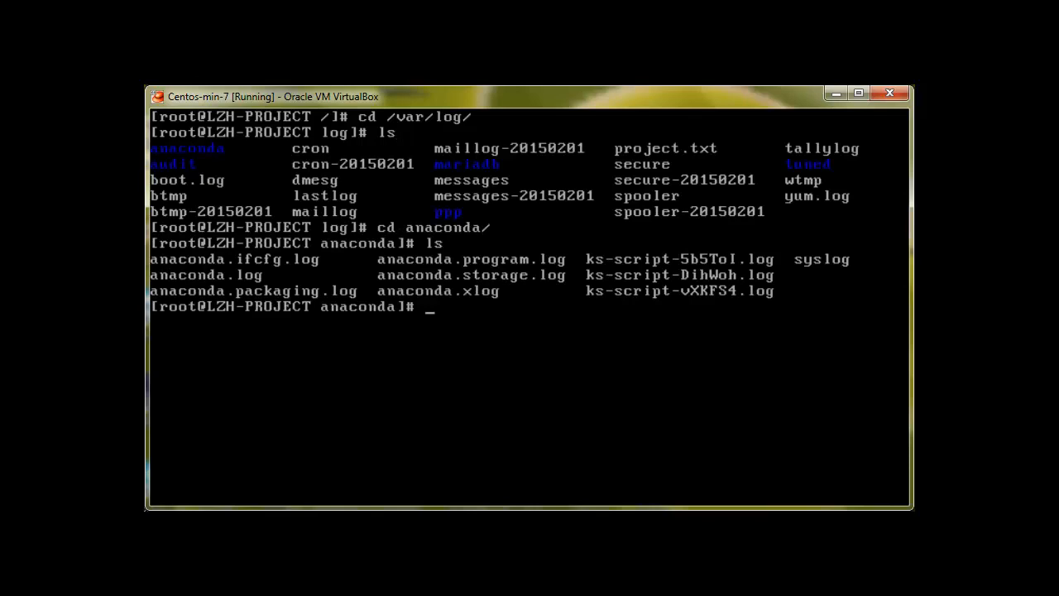
pyautogui.write('pwd')
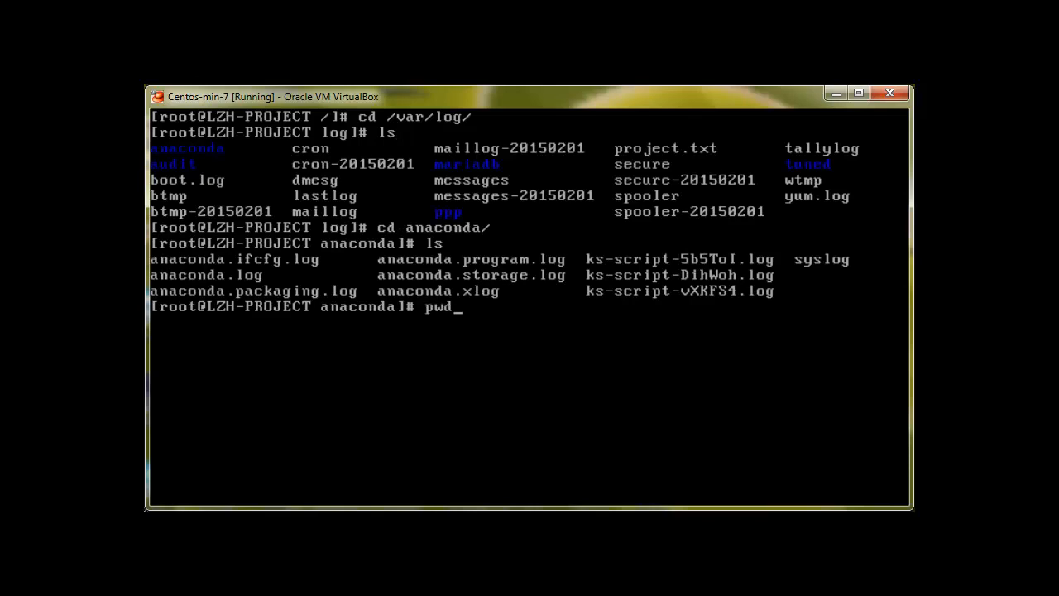
pyautogui.press('Return')
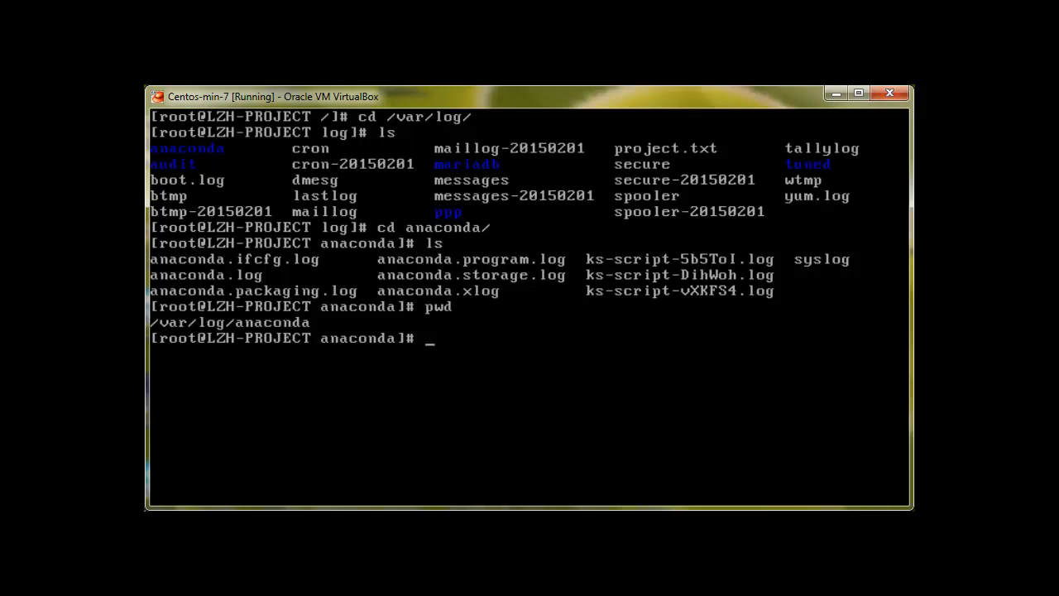
pyautogui.write('cat')
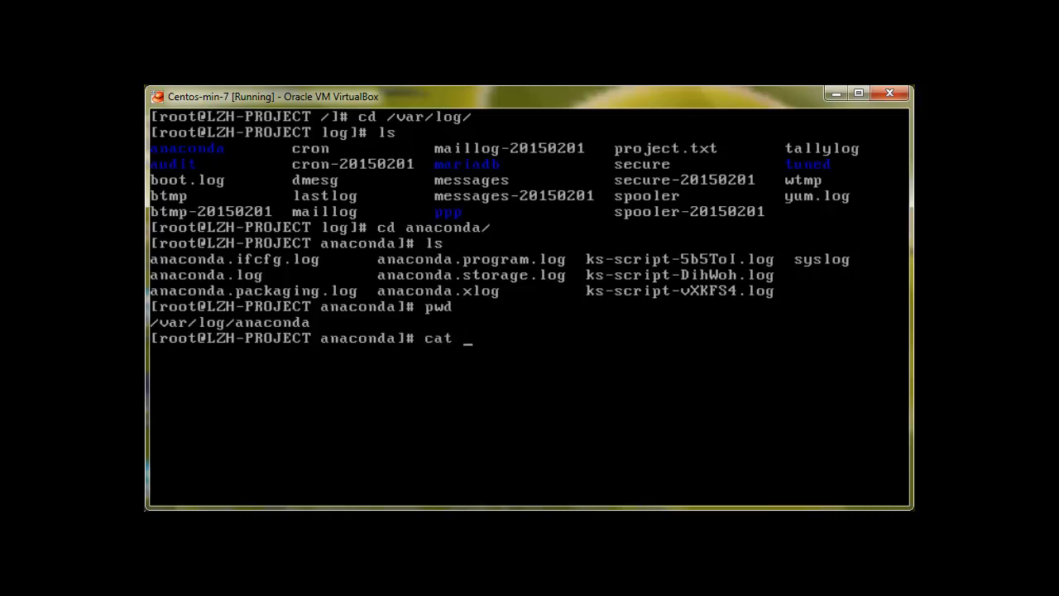
# Print all of anaconda.log with cat, discard a half-typed pwd, and begin a more command.
pyautogui.write('anaconda.')
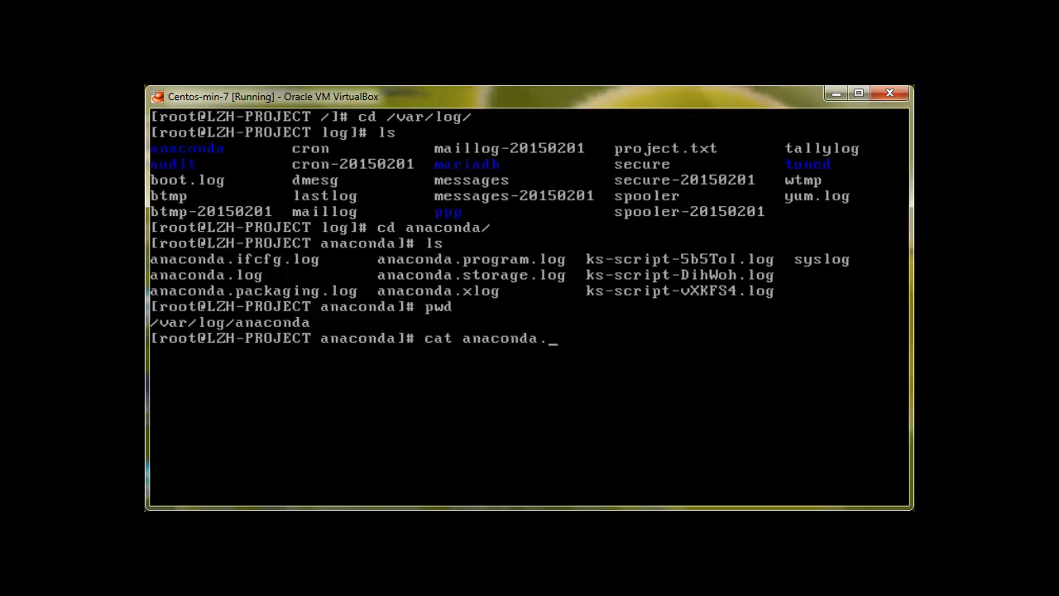
pyautogui.press('Return')
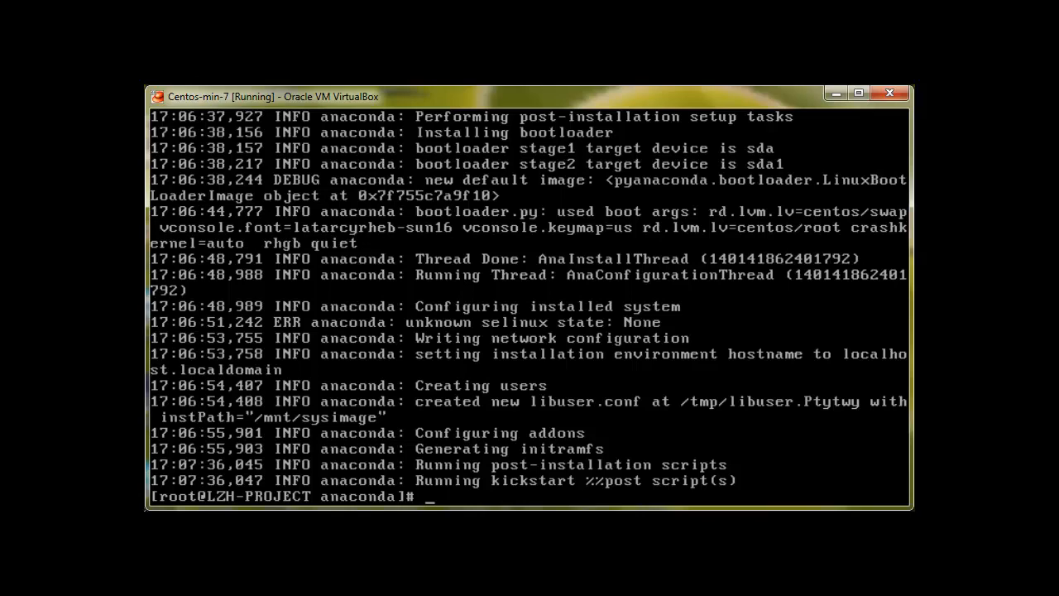
pyautogui.write('pwd')
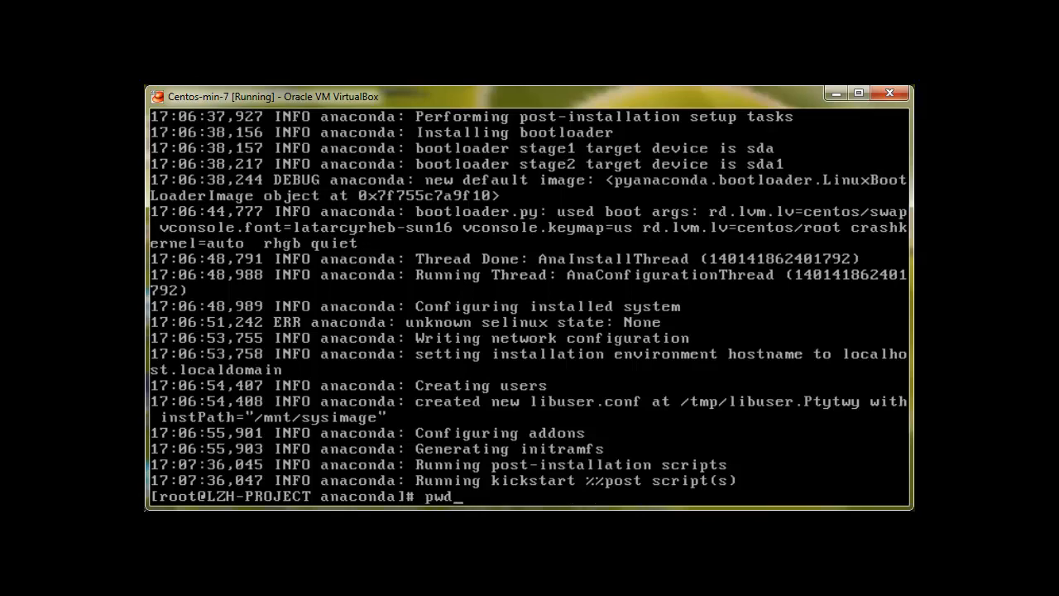
pyautogui.press('Backspace')
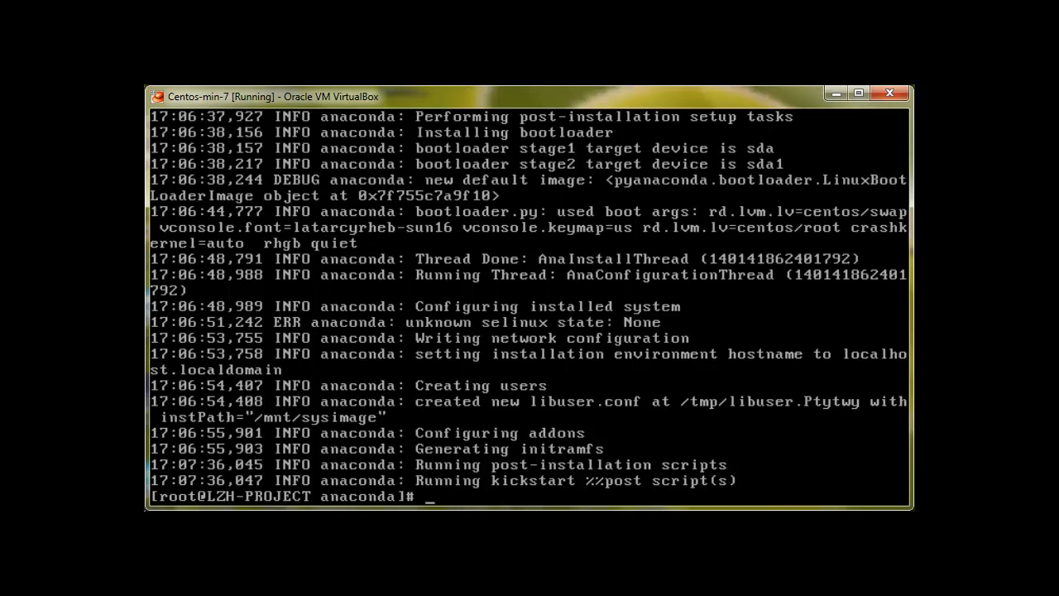
pyautogui.write('more')
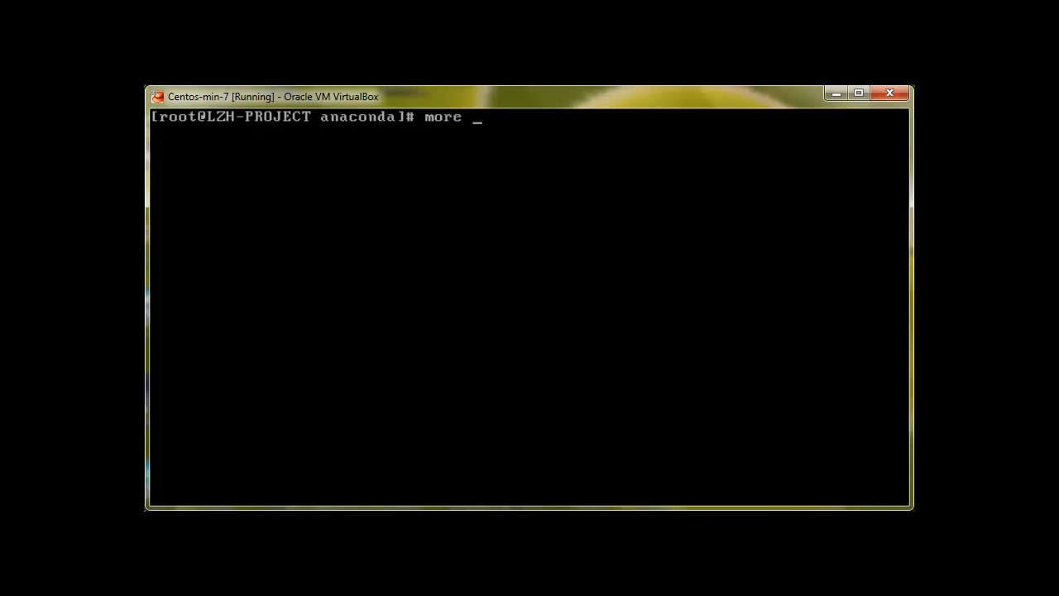
# Page anaconda.log with more, advance a screenful, quit with q, and begin clearing the screen.
pyautogui.write('anaconda.l')
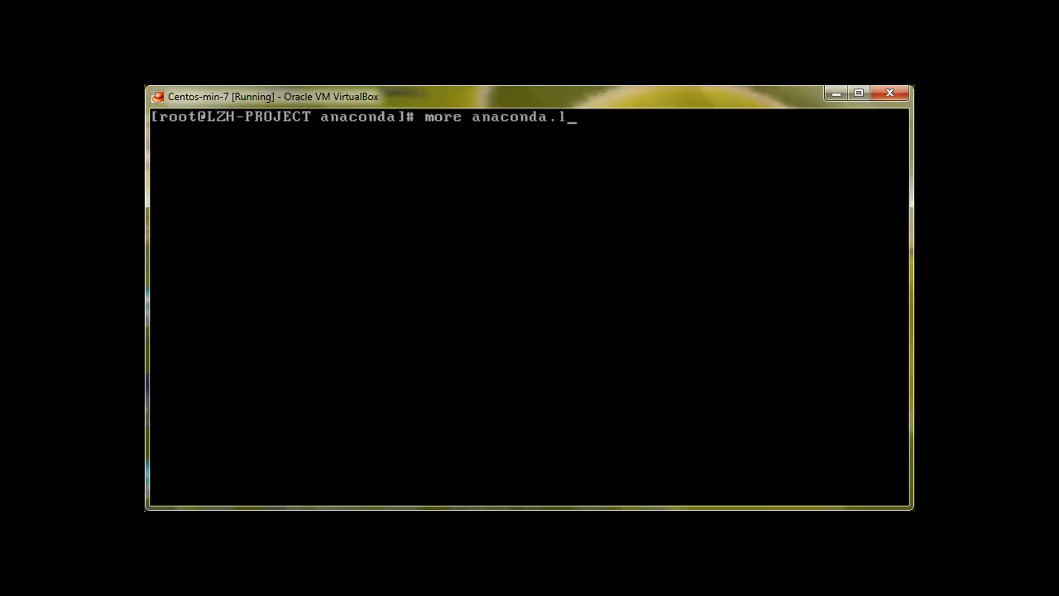
pyautogui.press('Return')
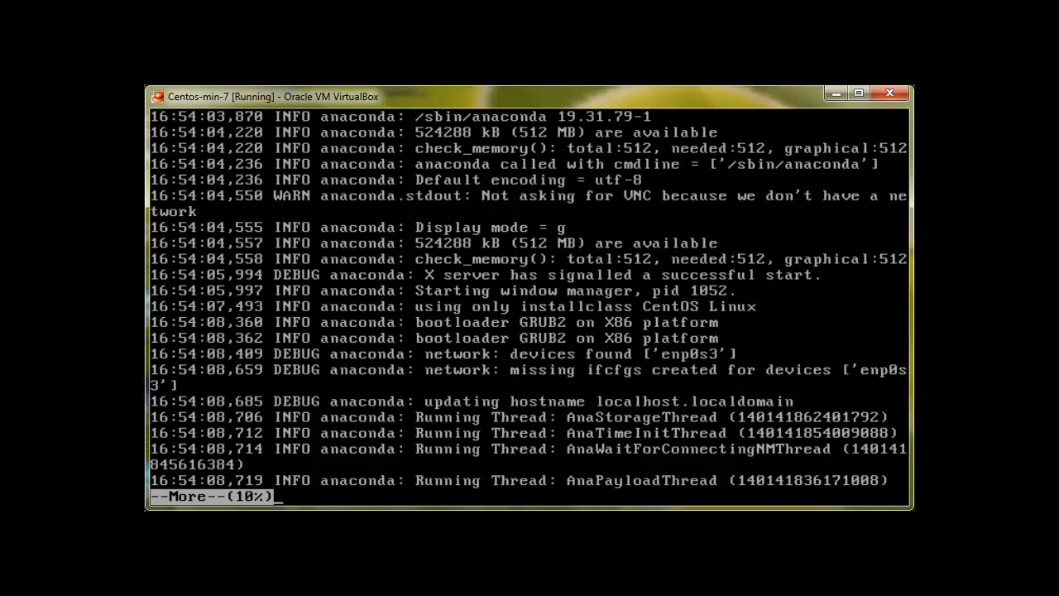
pyautogui.press('space')
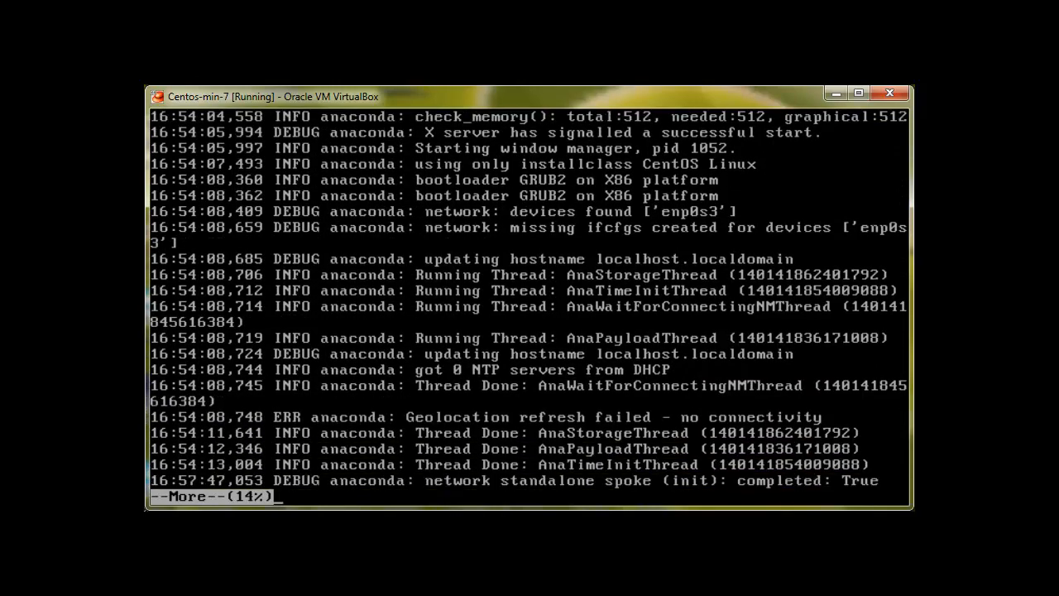
pyautogui.scroll(-3)
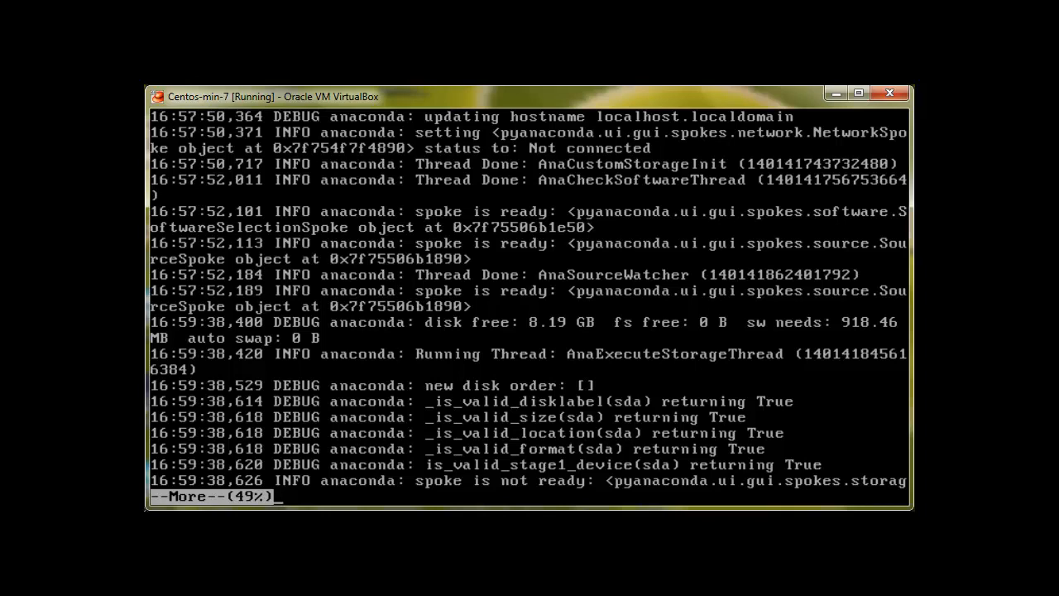
pyautogui.press('q')
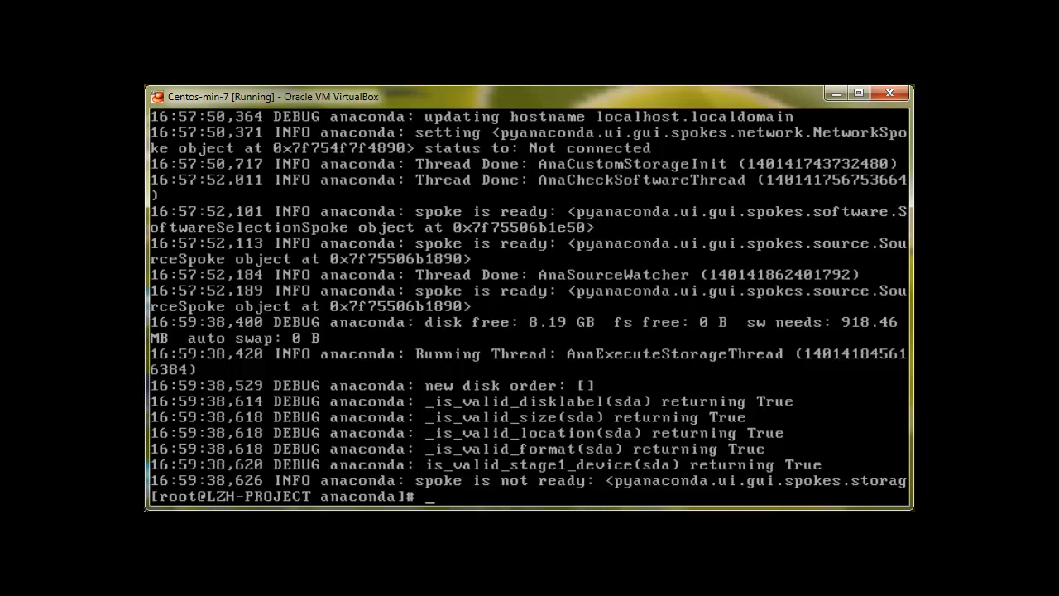
pyautogui.write('cle')
pyautogui.write('less')
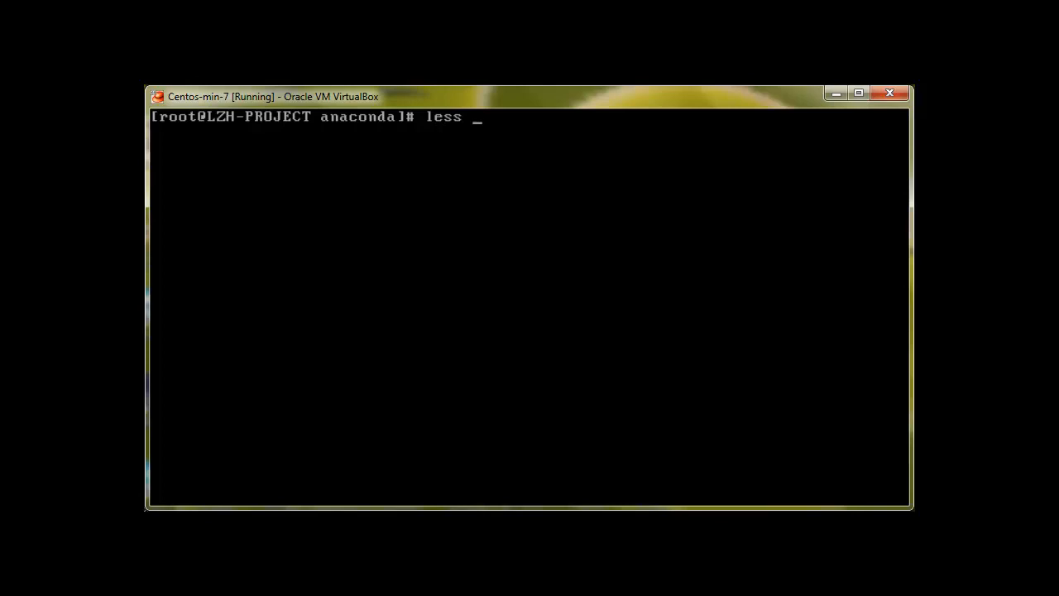
# Open anaconda.log in less and scroll down through it.
pyautogui.write('anaconda.log')
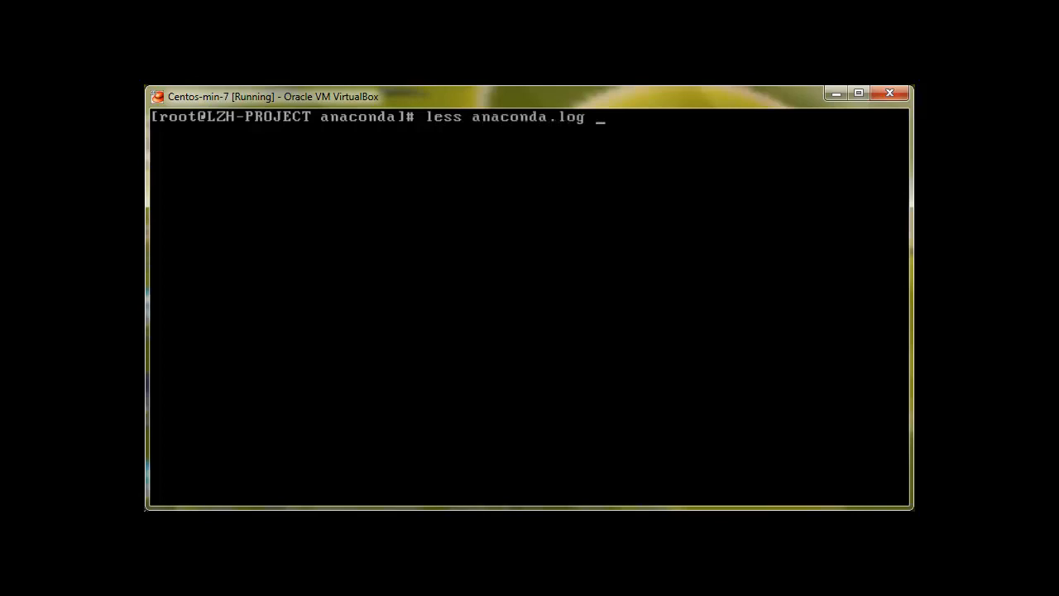
pyautogui.press('Return')
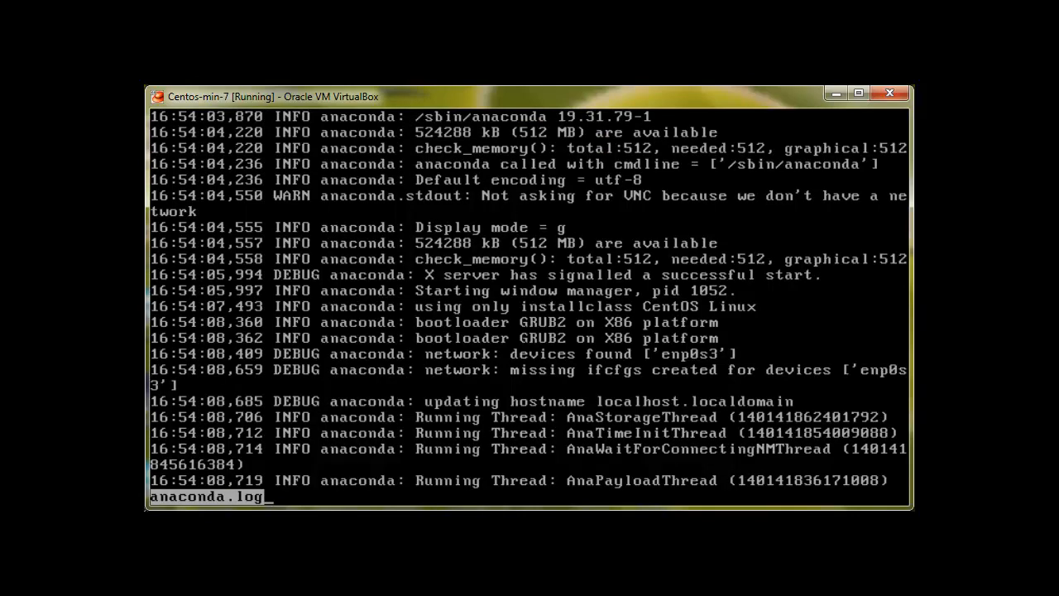
pyautogui.scroll(-3)
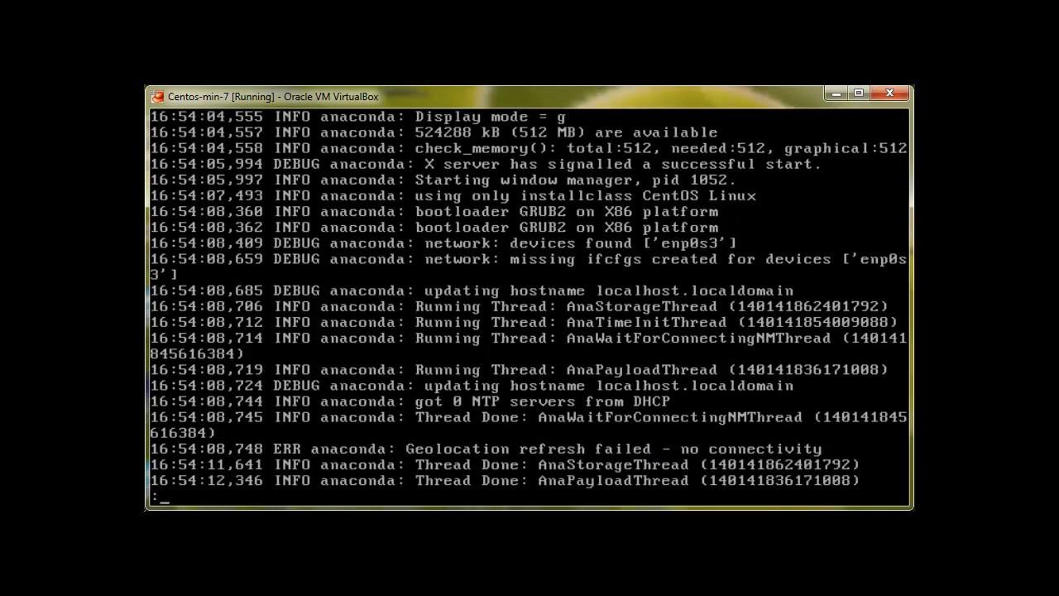
pyautogui.scroll(-3)
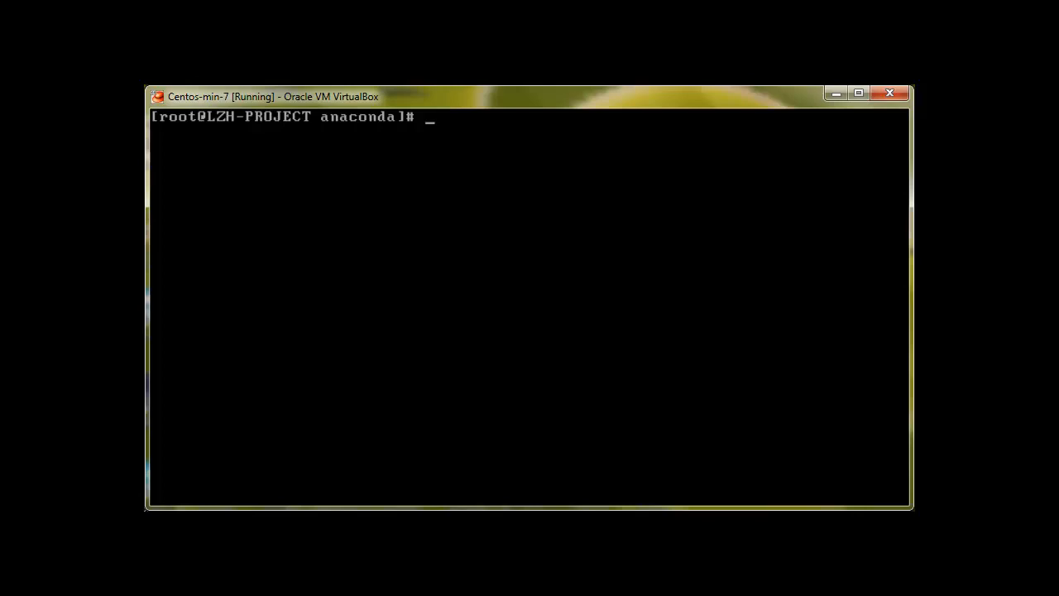
# Show the first ten lines of anaconda.log with head, then begin a tail command.
pyautogui.write('hea')
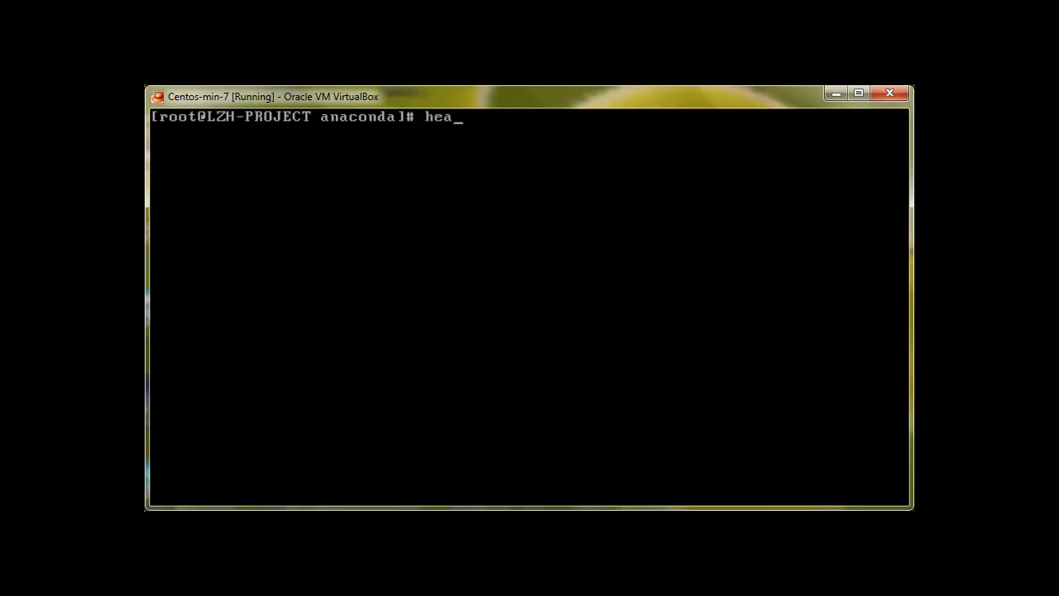
pyautogui.write('d')
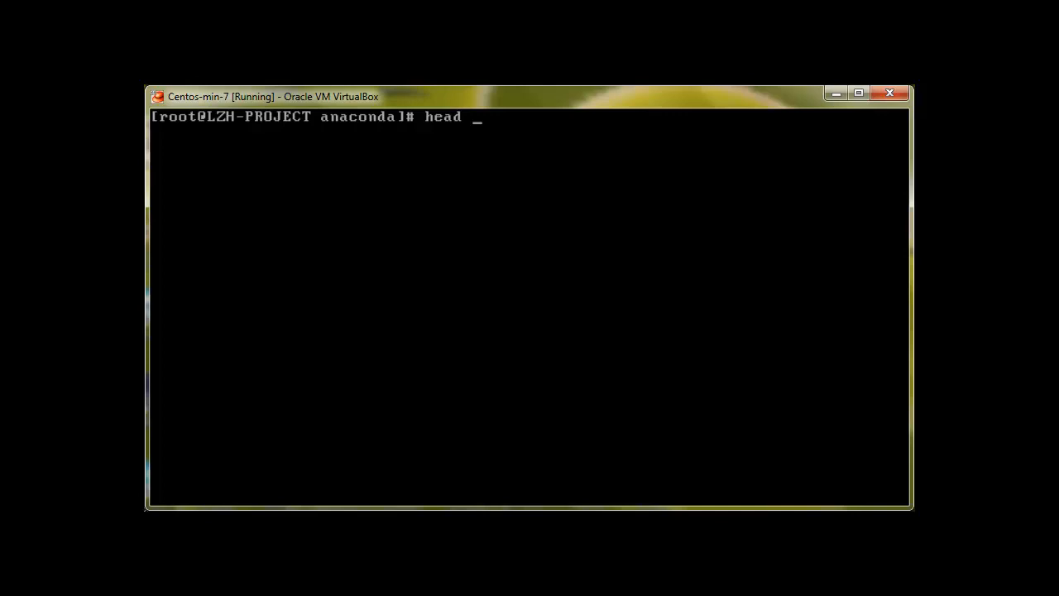
pyautogui.write('anaconda.')
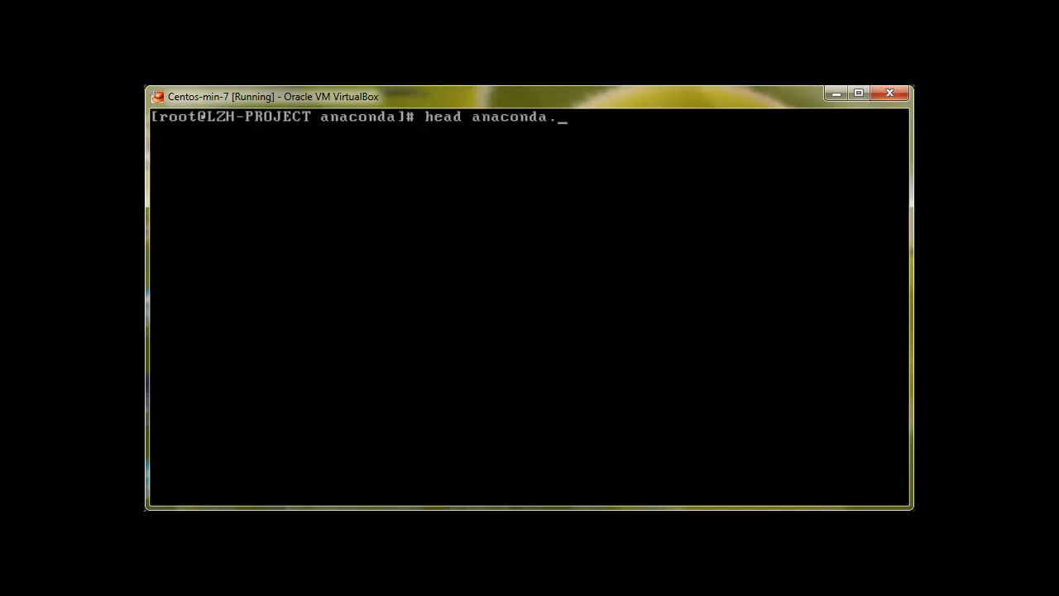
pyautogui.write('log')
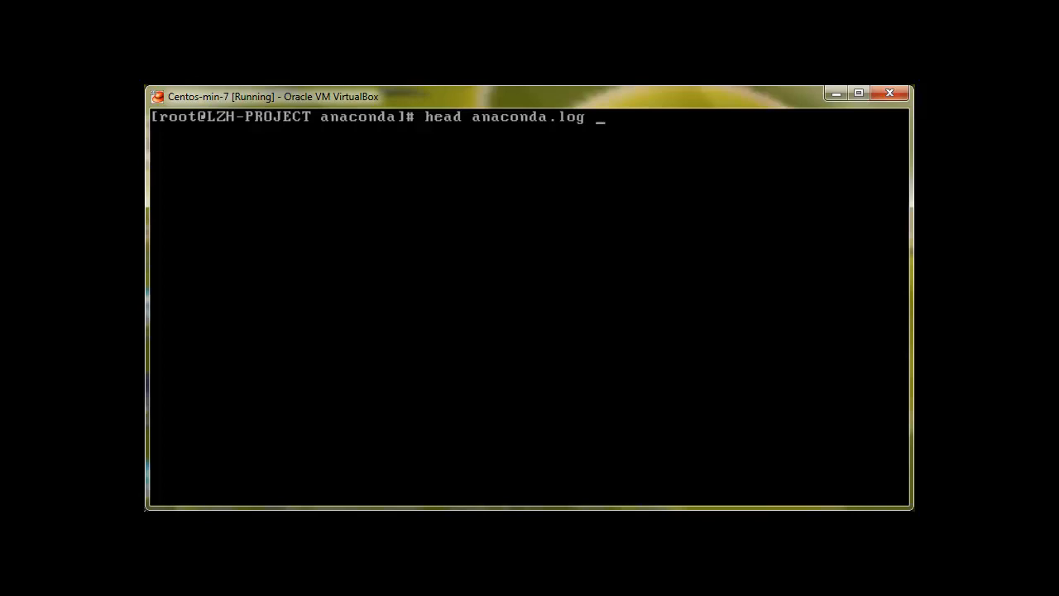
pyautogui.press('Return')
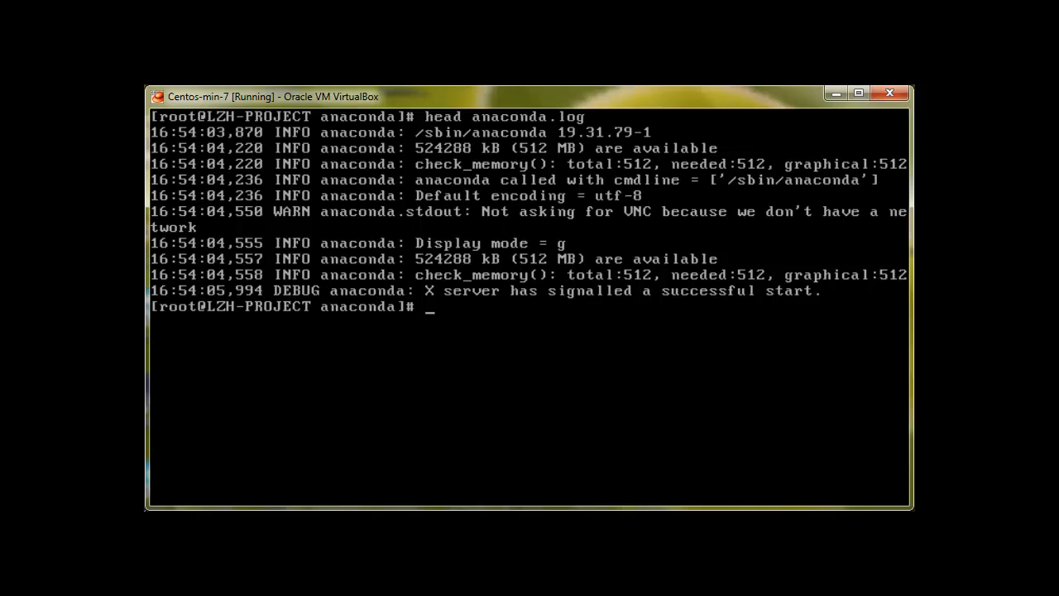
pyautogui.press('Return')
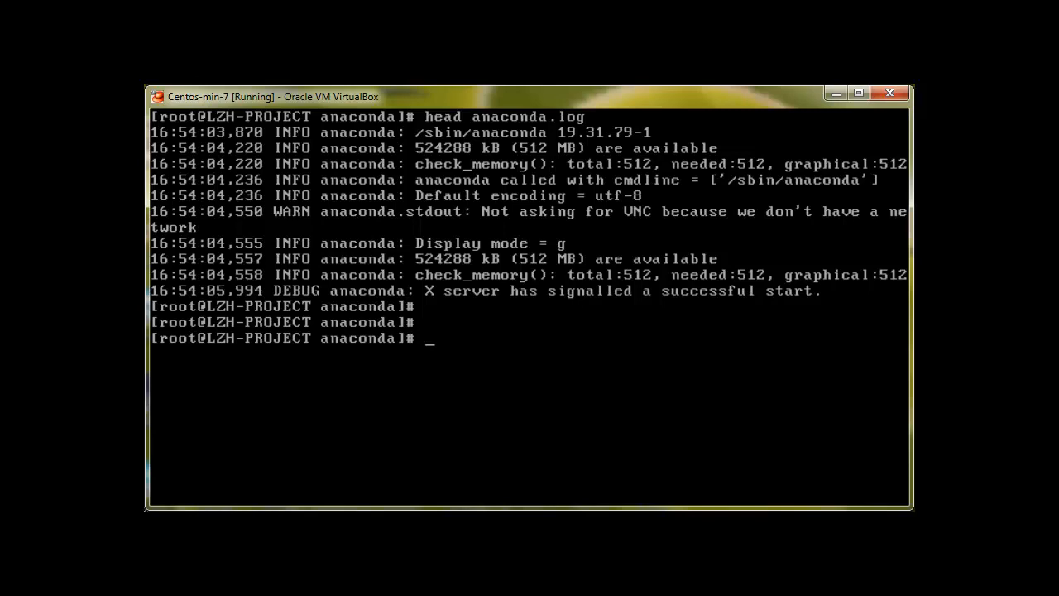
pyautogui.write('tail')
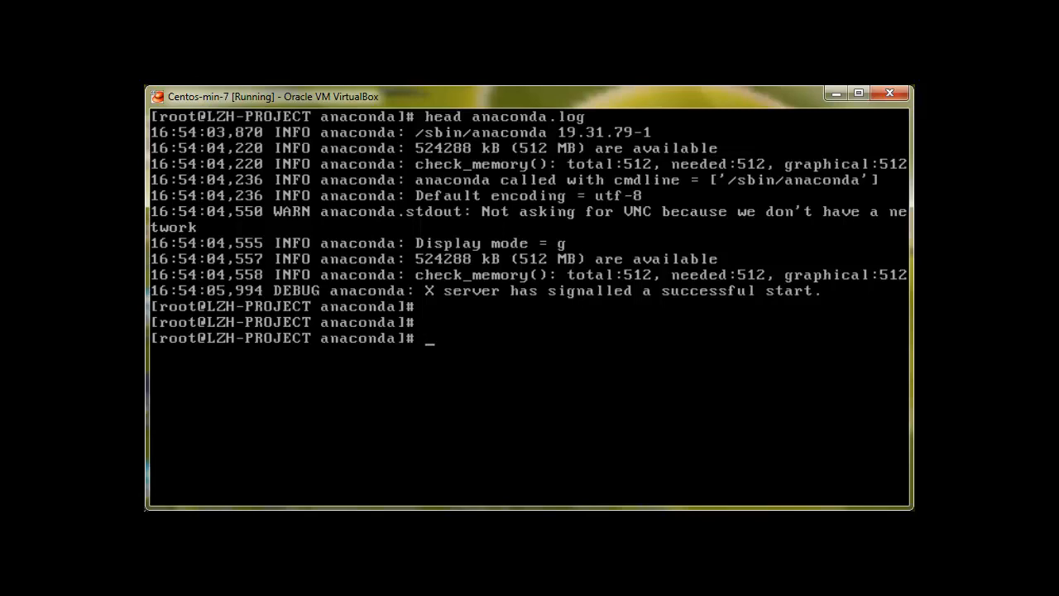
# Show the last ten lines of anaconda.log with tail.
pyautogui.write('tail anaconda.')
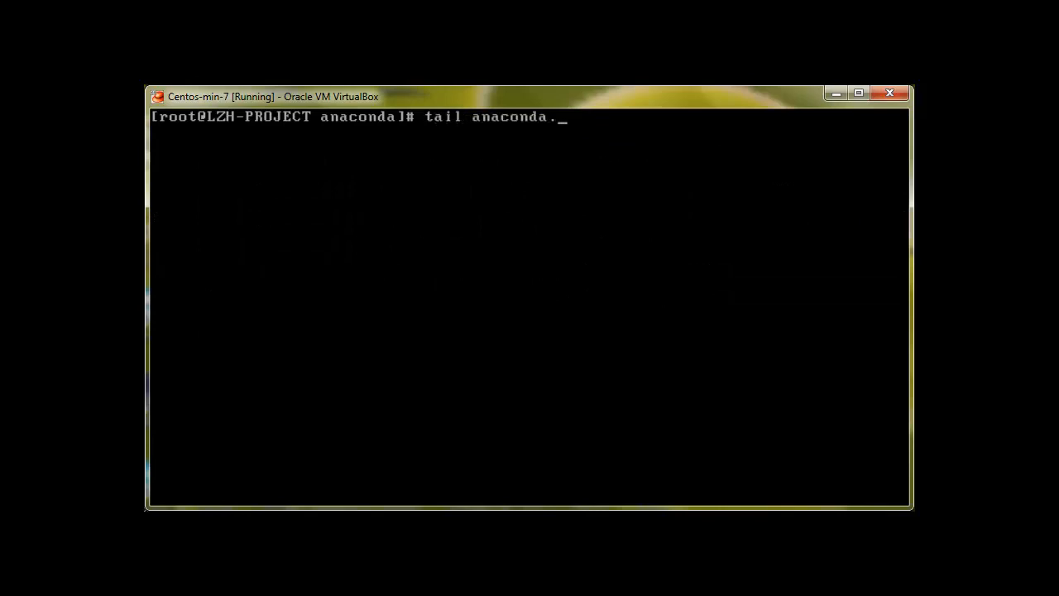
pyautogui.write('log')
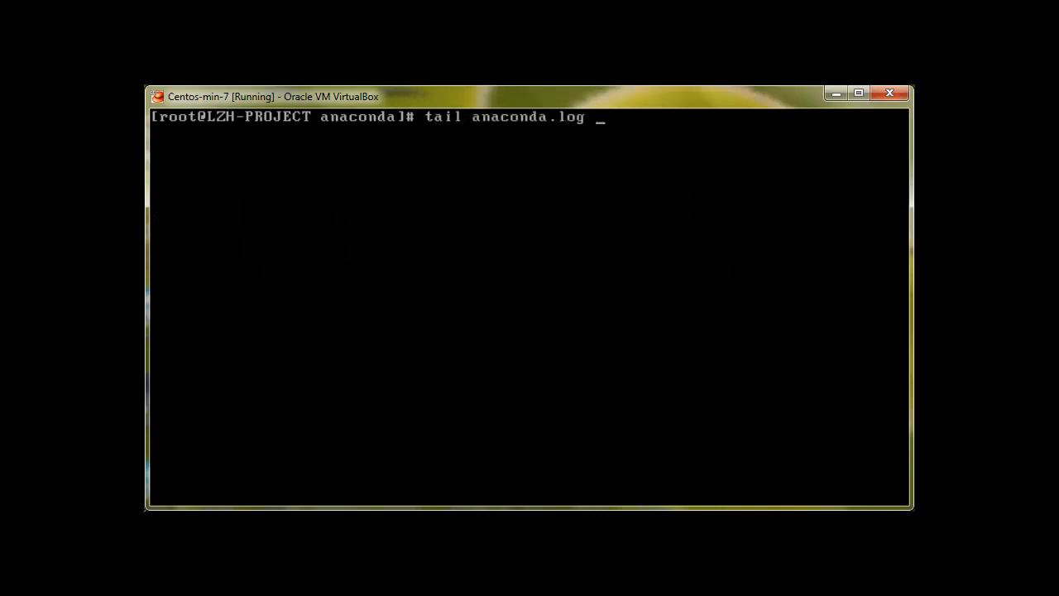
pyautogui.press('Return')
pyautogui.write('man')
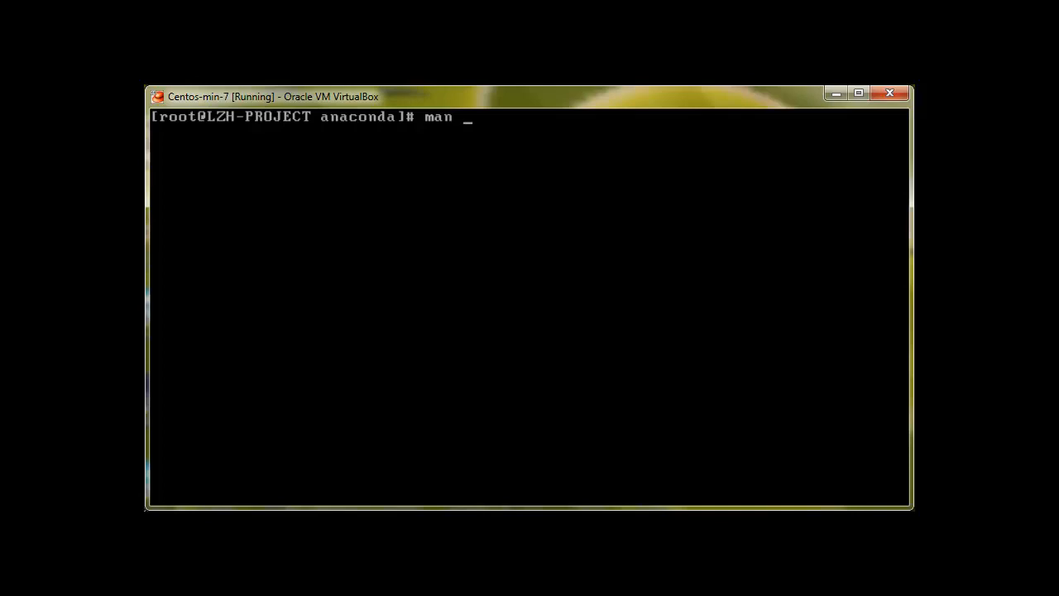
# Read man tail, scroll through its sections, quit with q, and begin clearing the screen.
pyautogui.write('tail')
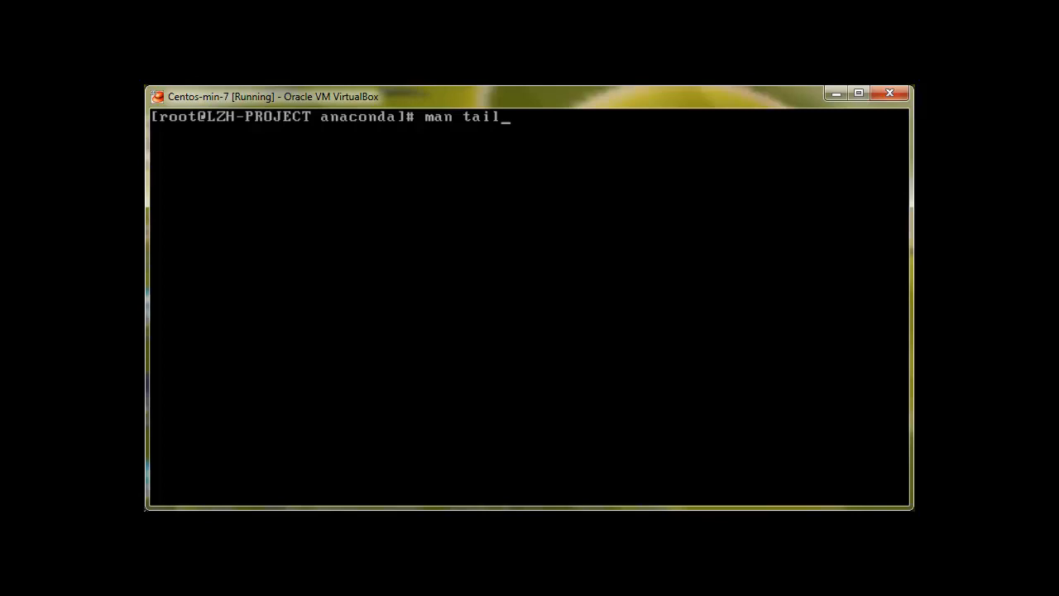
pyautogui.press('Return')
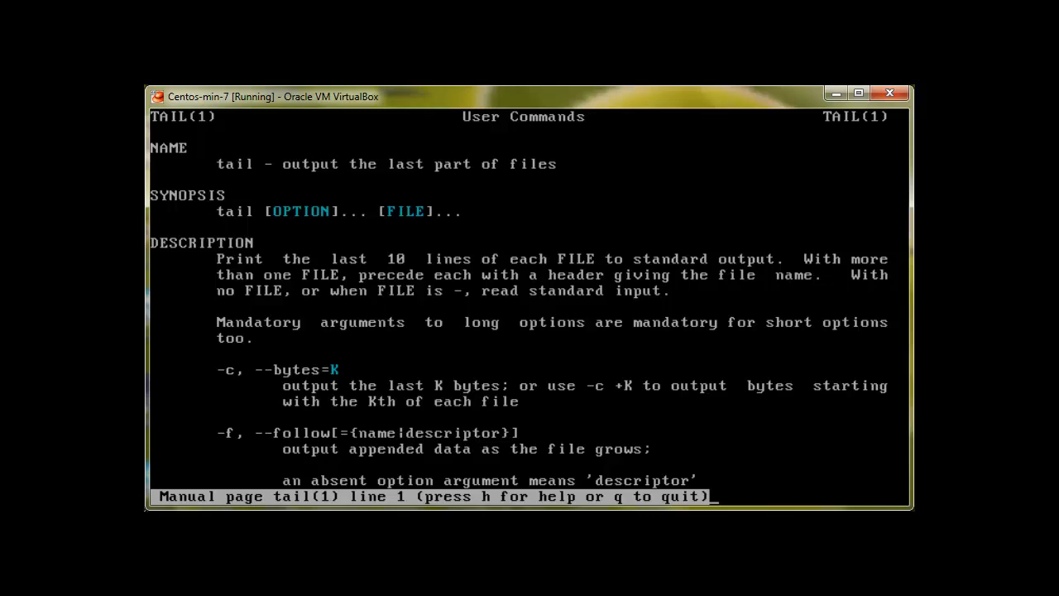
pyautogui.scroll(-3)
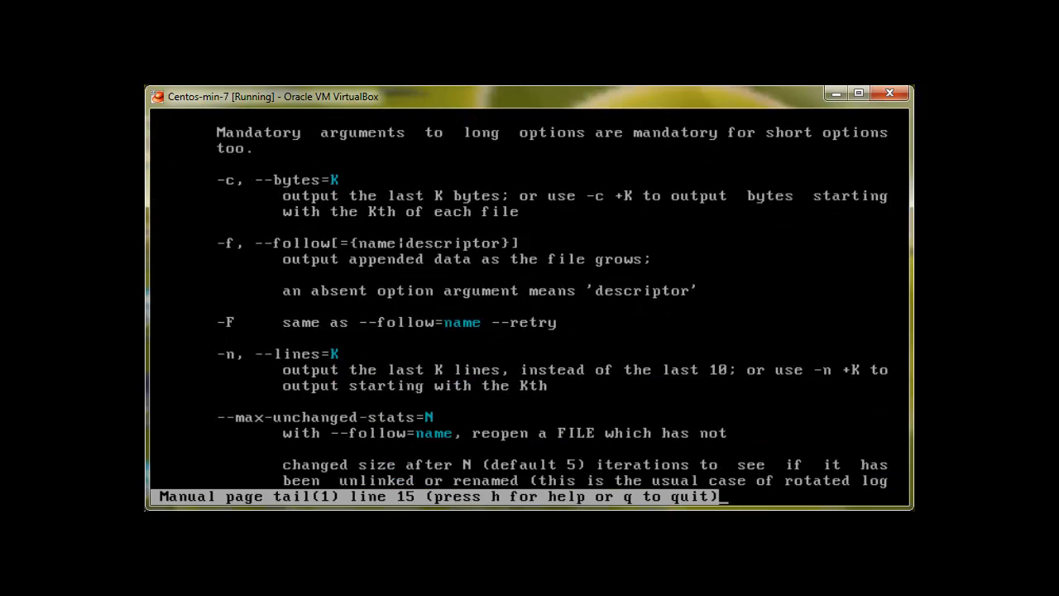
pyautogui.scroll(-3)
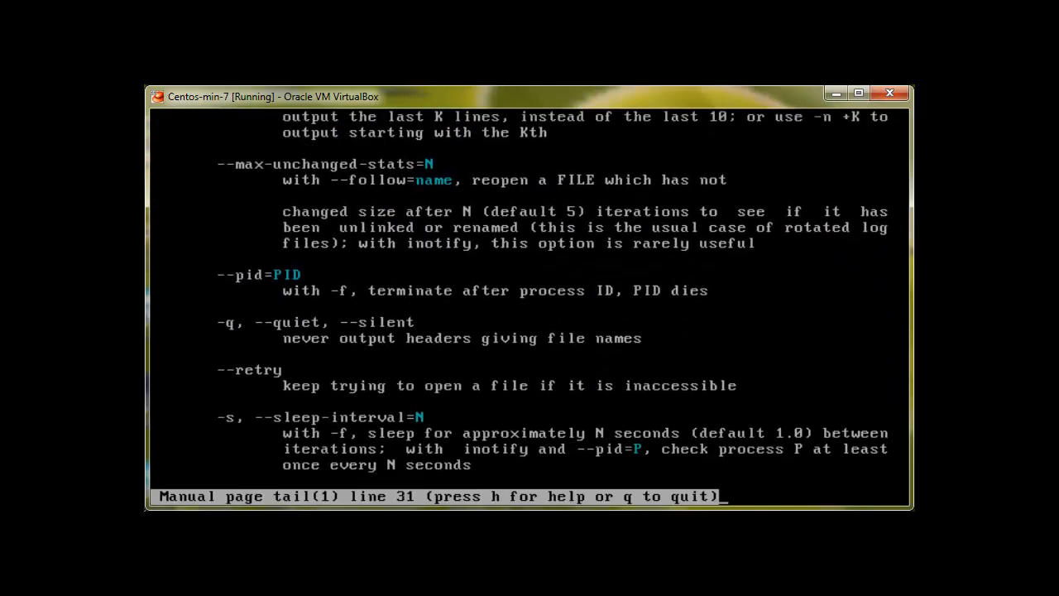
pyautogui.scroll(-3)
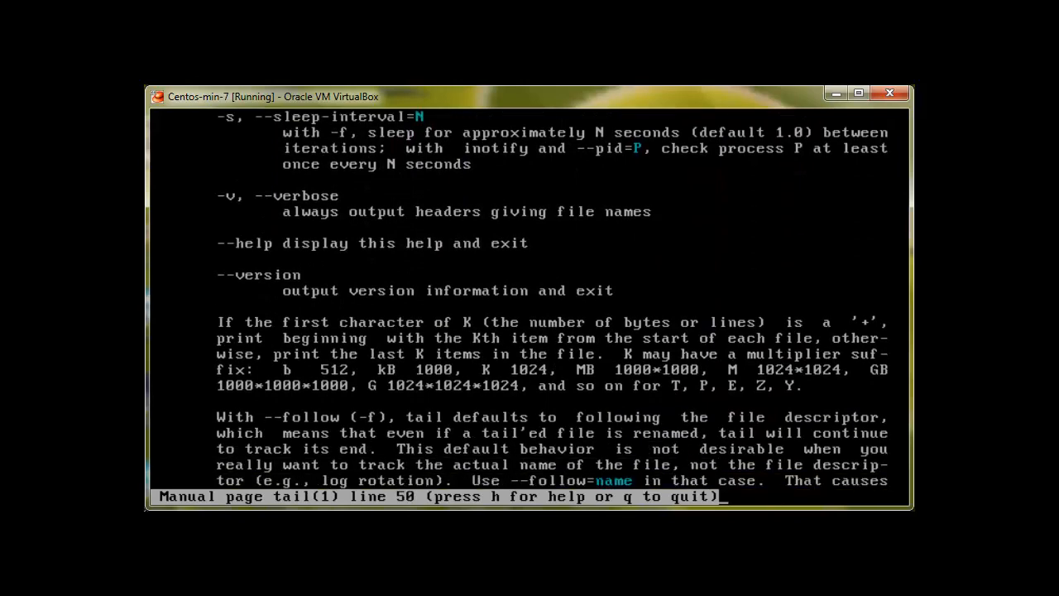
pyautogui.scroll(-3)
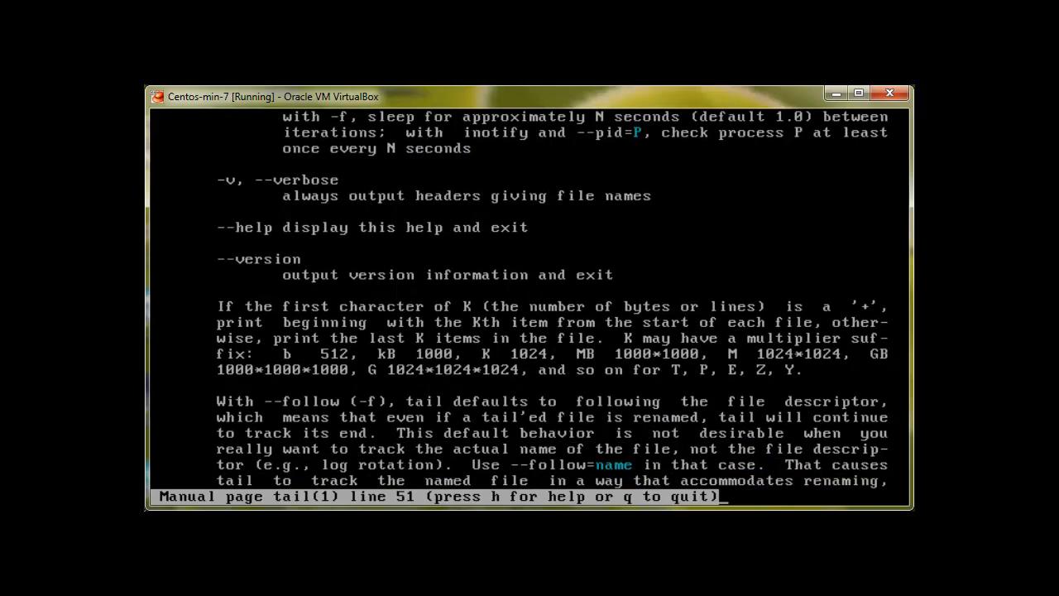
pyautogui.press('q')
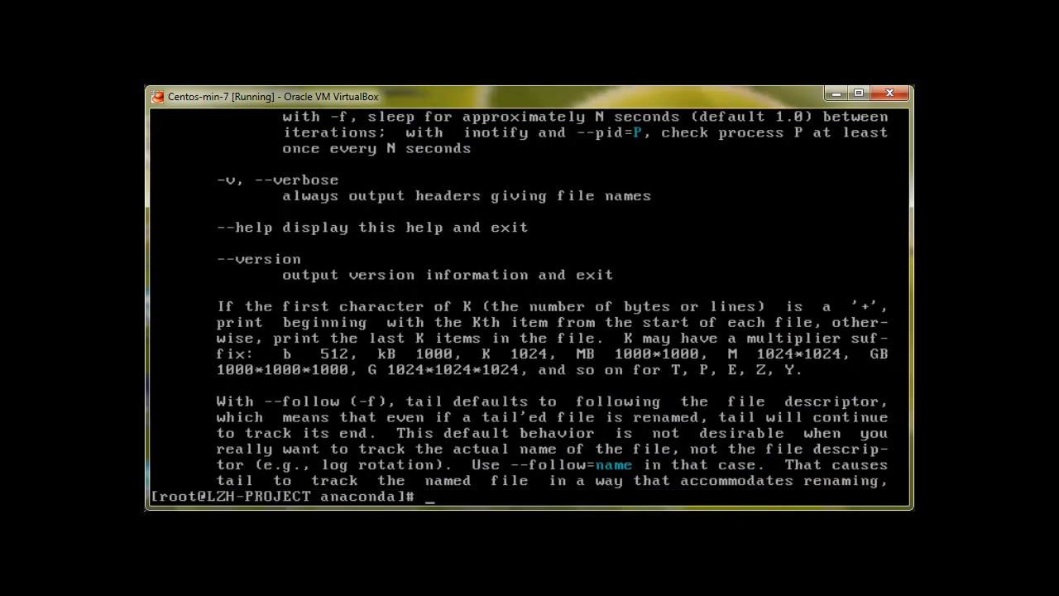
pyautogui.write('clea')
pyautogui.write('man hea')
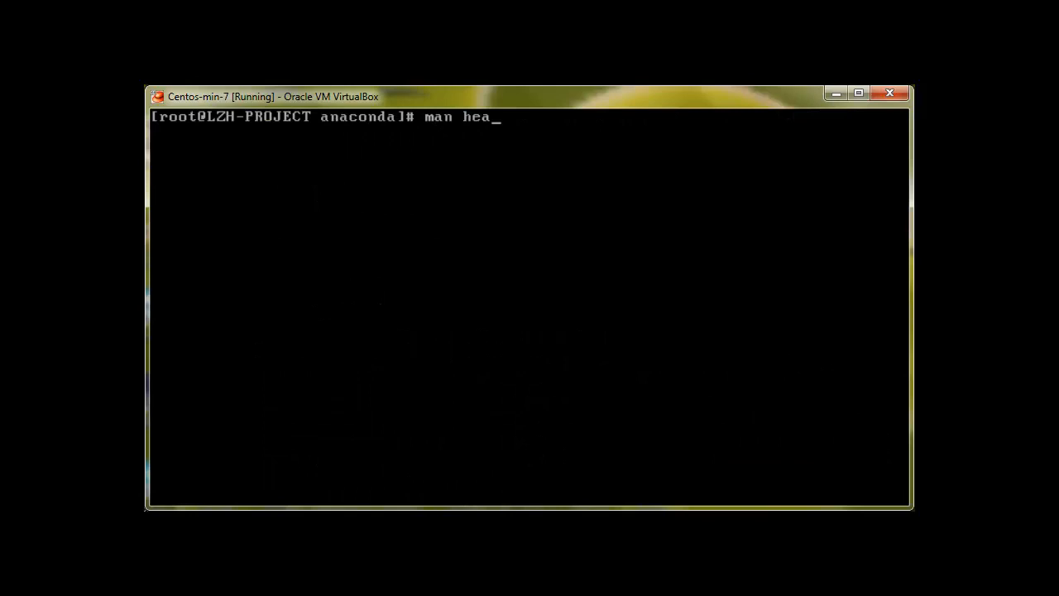
# Read man head, scroll through its options, and quit with q.
pyautogui.press('Return')
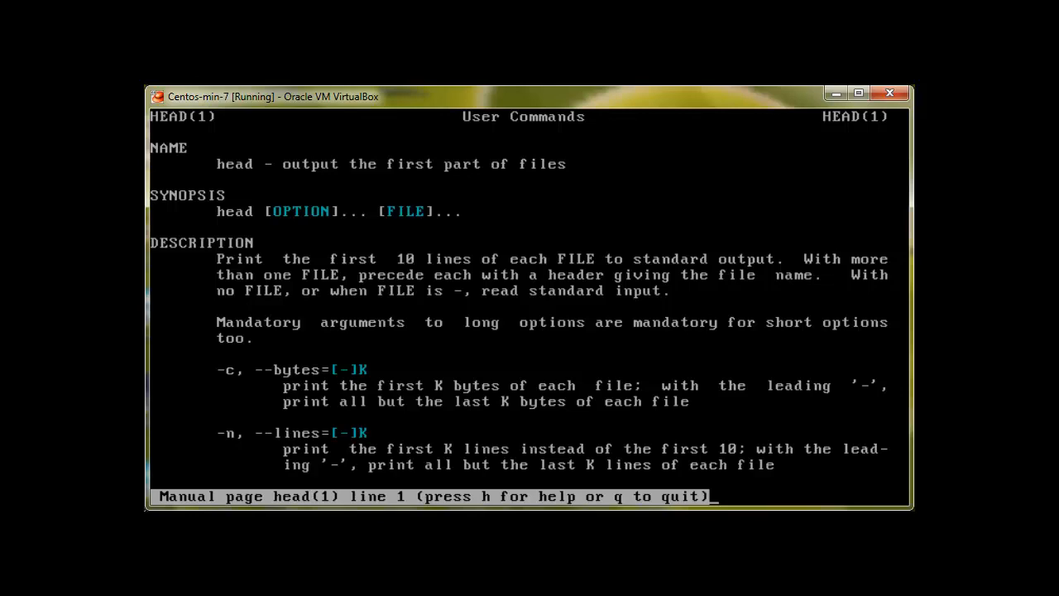
pyautogui.scroll(-3)
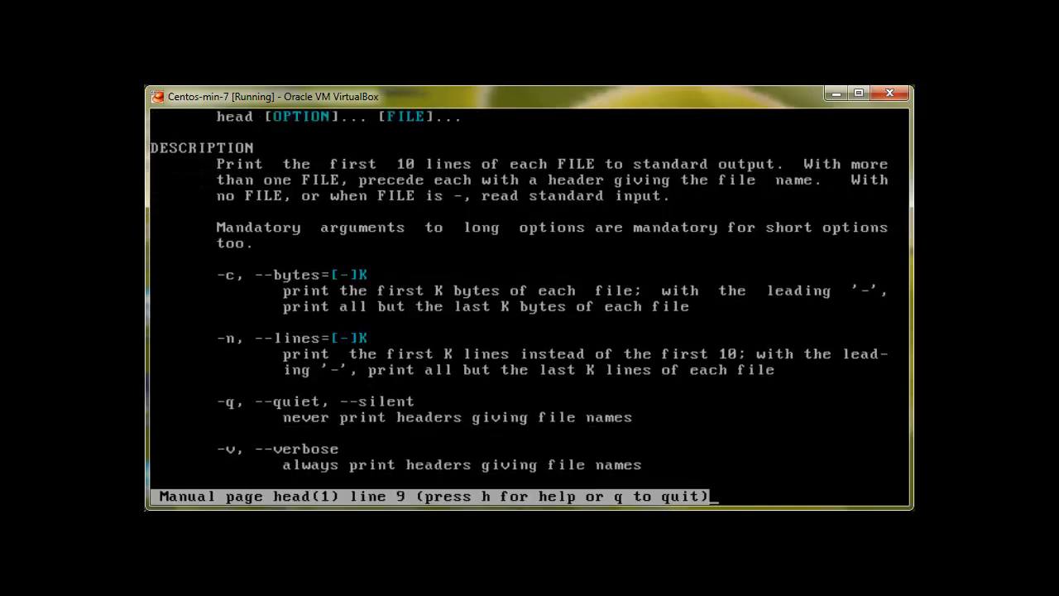
pyautogui.press('q')
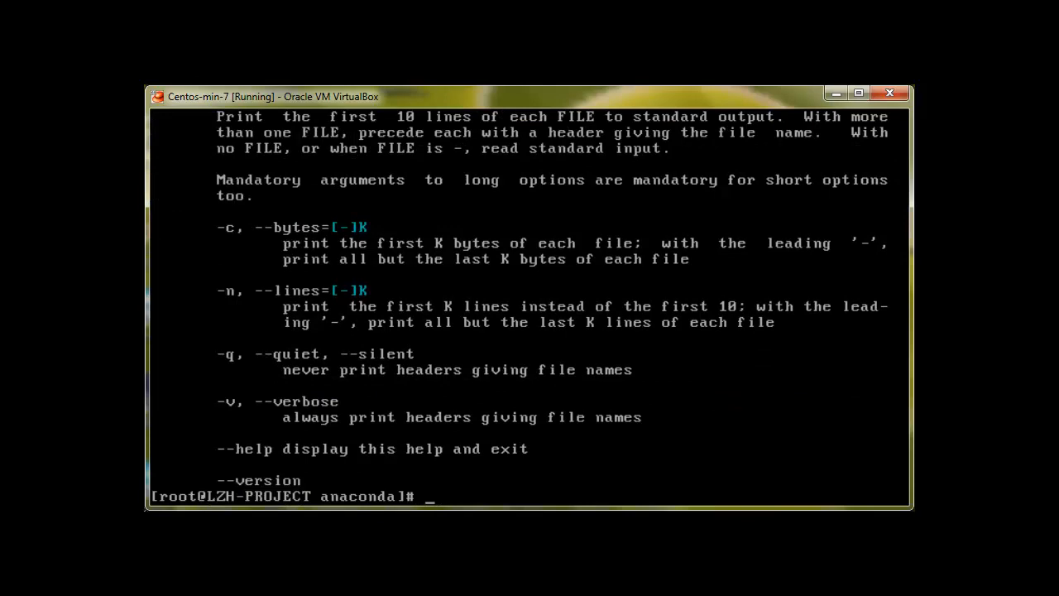
# Print tail --help to the screen, then compose tail --help piped into less.
pyautogui.write('tail --')
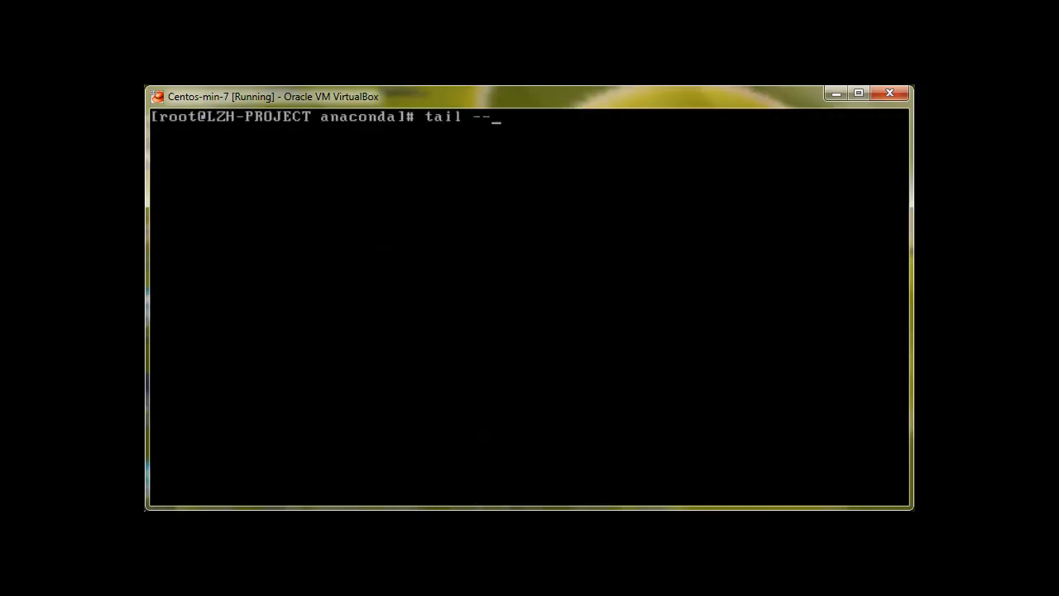
pyautogui.write('he')
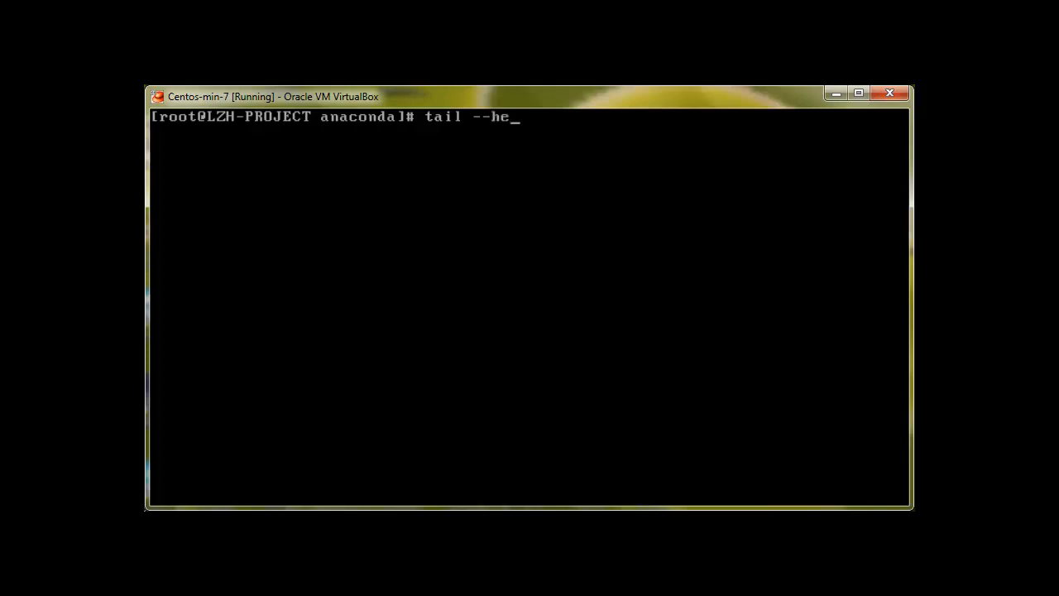
pyautogui.press('Return')
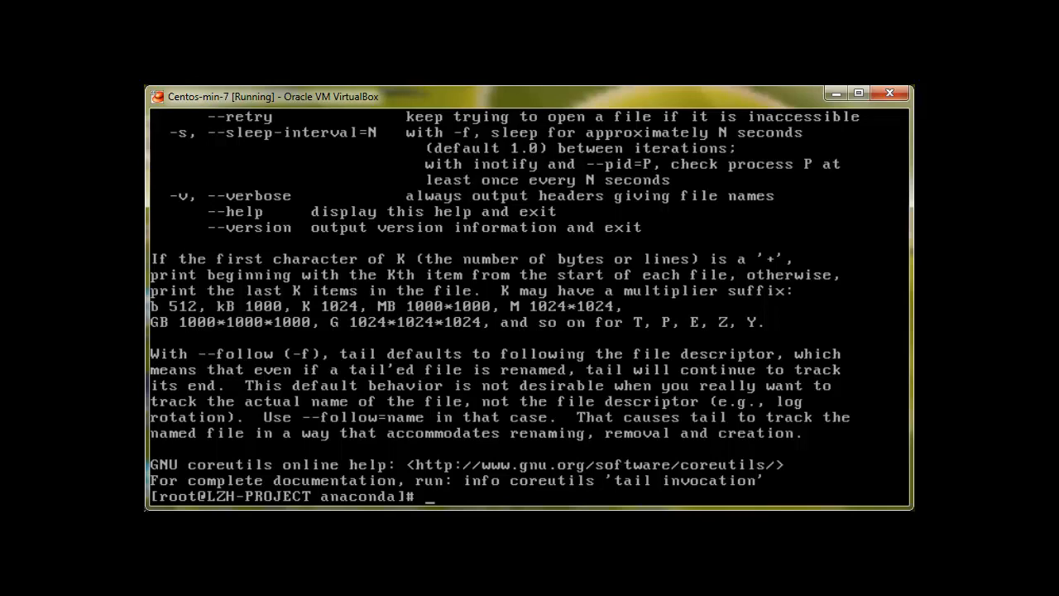
pyautogui.write('tail --help')
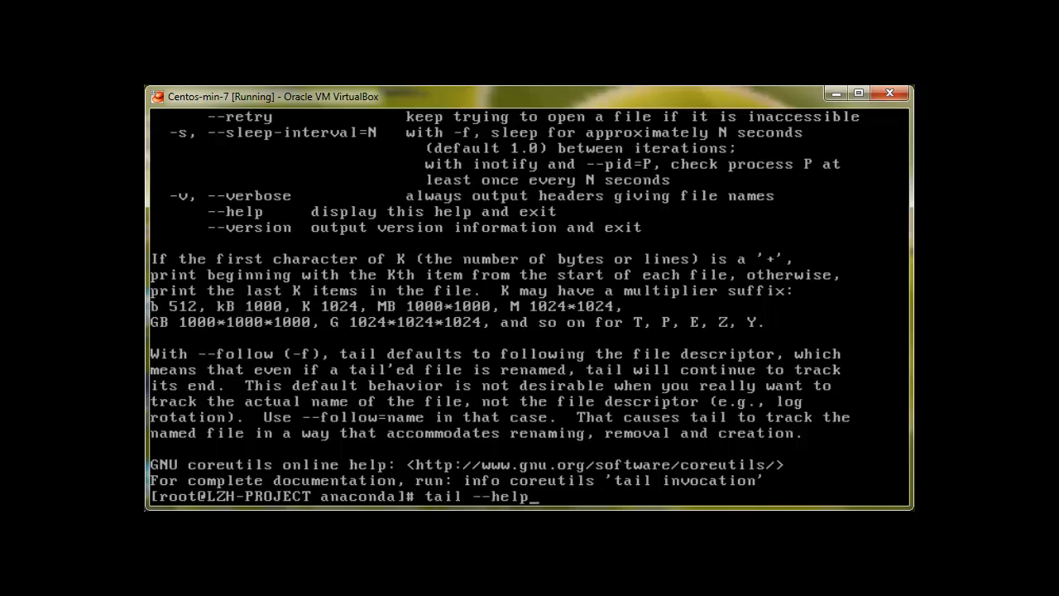
pyautogui.write('|')
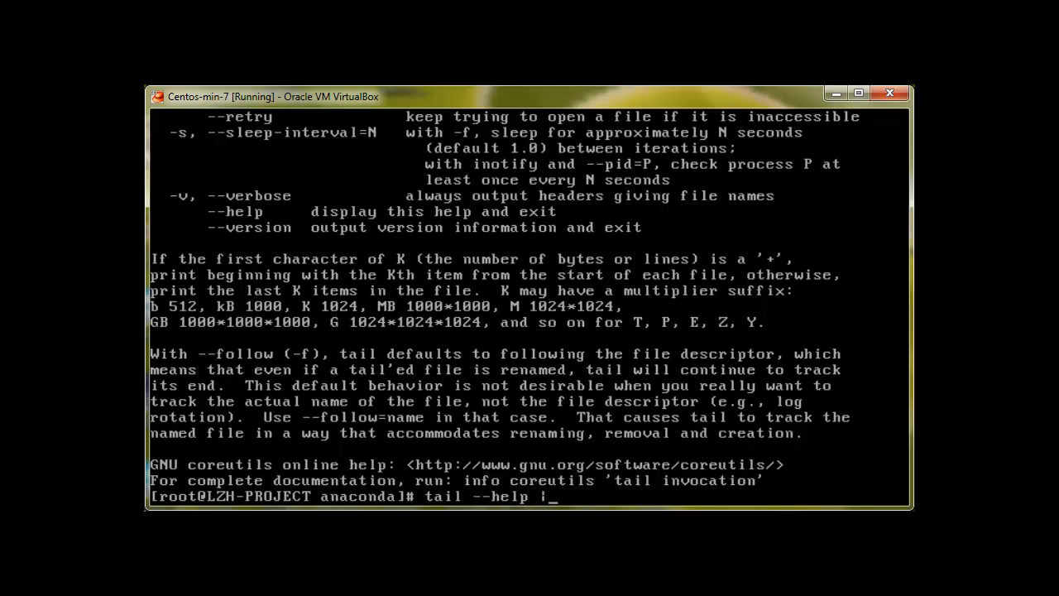
pyautogui.write('le')
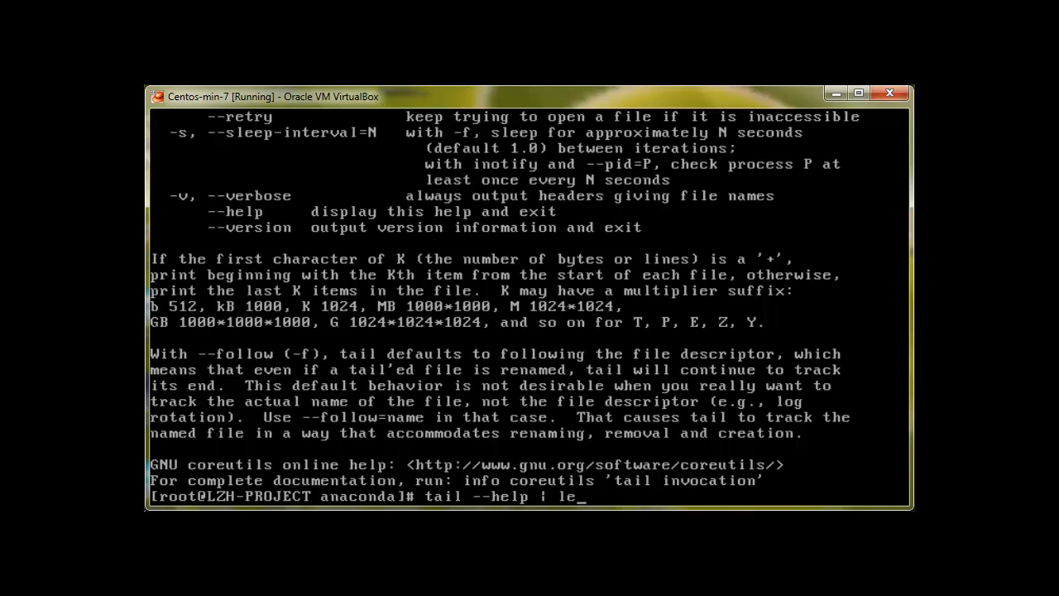
pyautogui.write('ss')
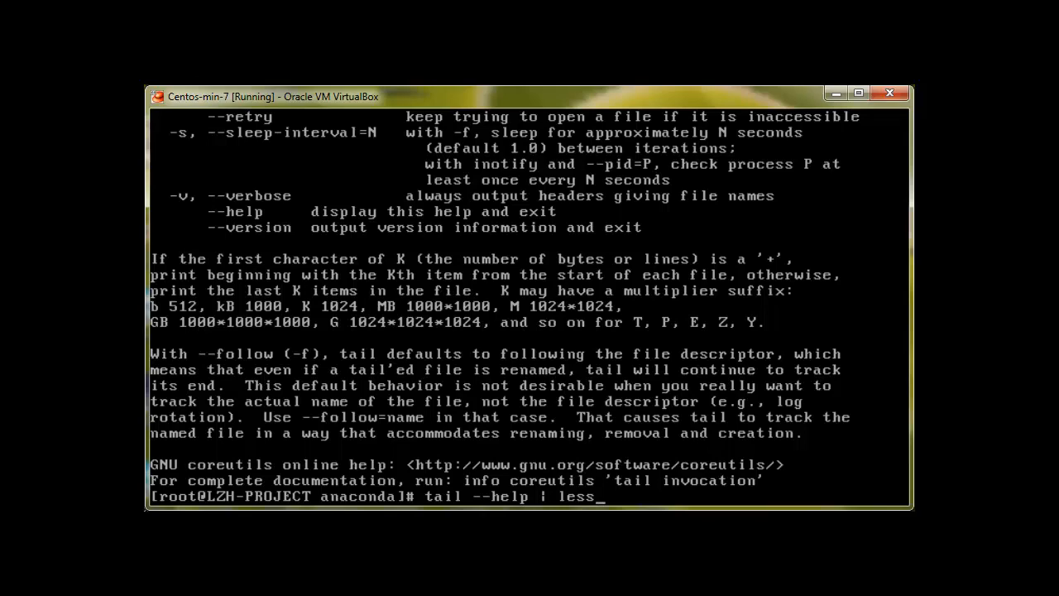
# Run tail --help | less and scroll the help text down and back up in the pager.
pyautogui.press('Return')
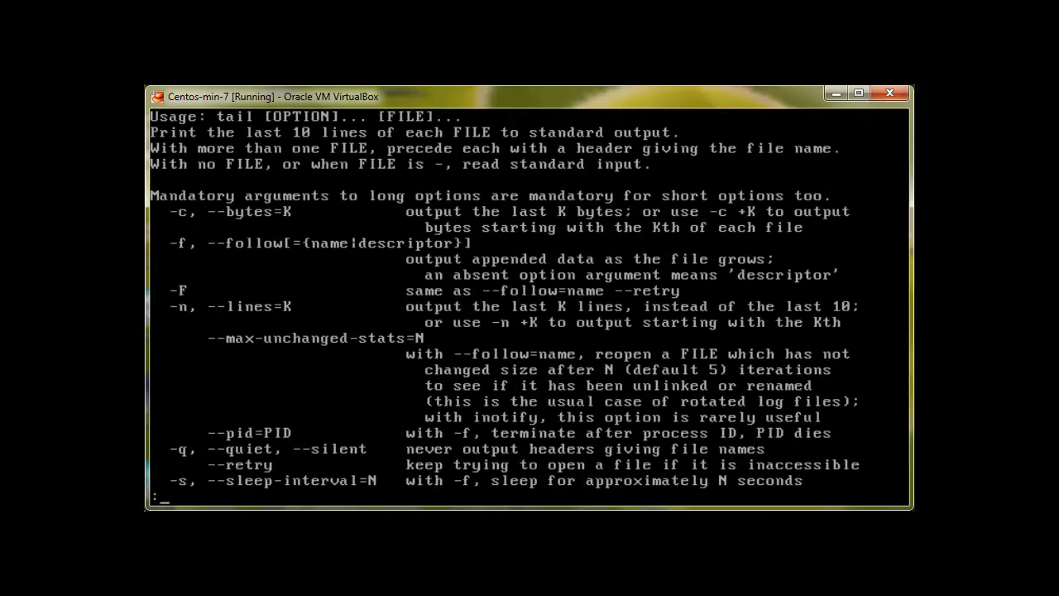
pyautogui.scroll(-3)
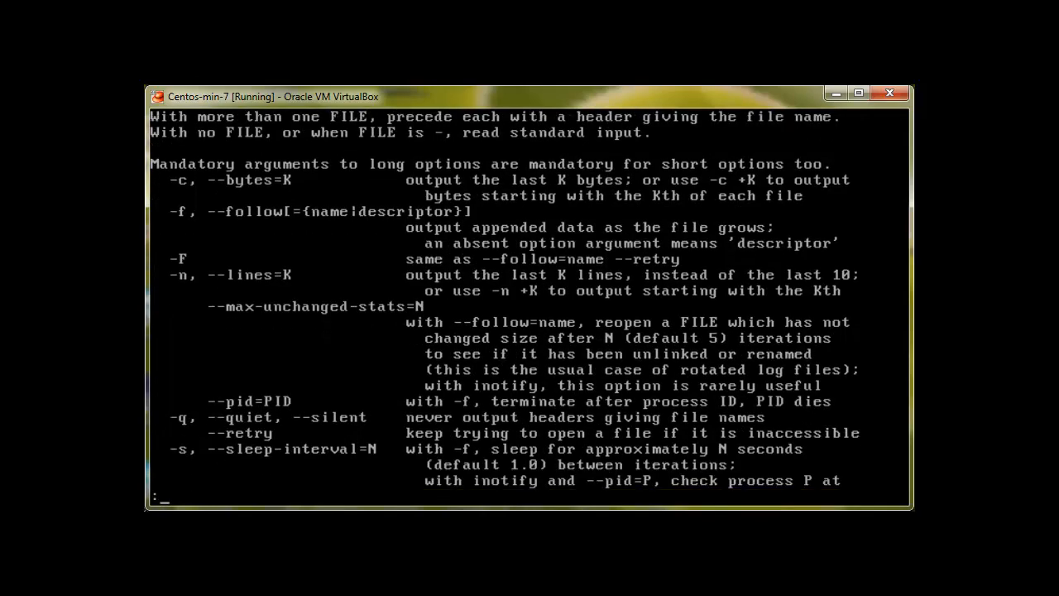
pyautogui.scroll(-3)
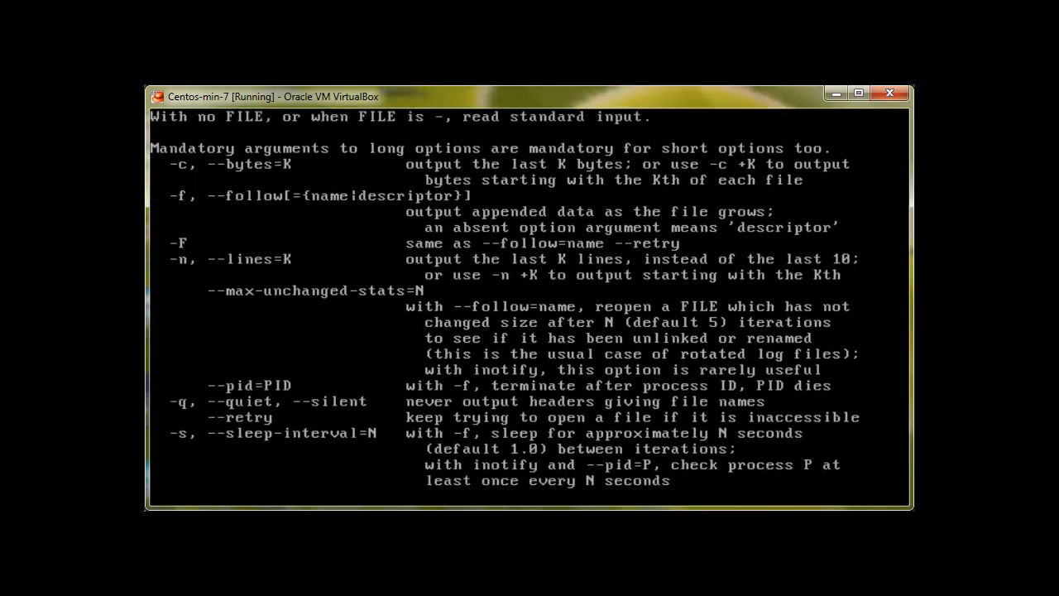
pyautogui.scroll(-3)
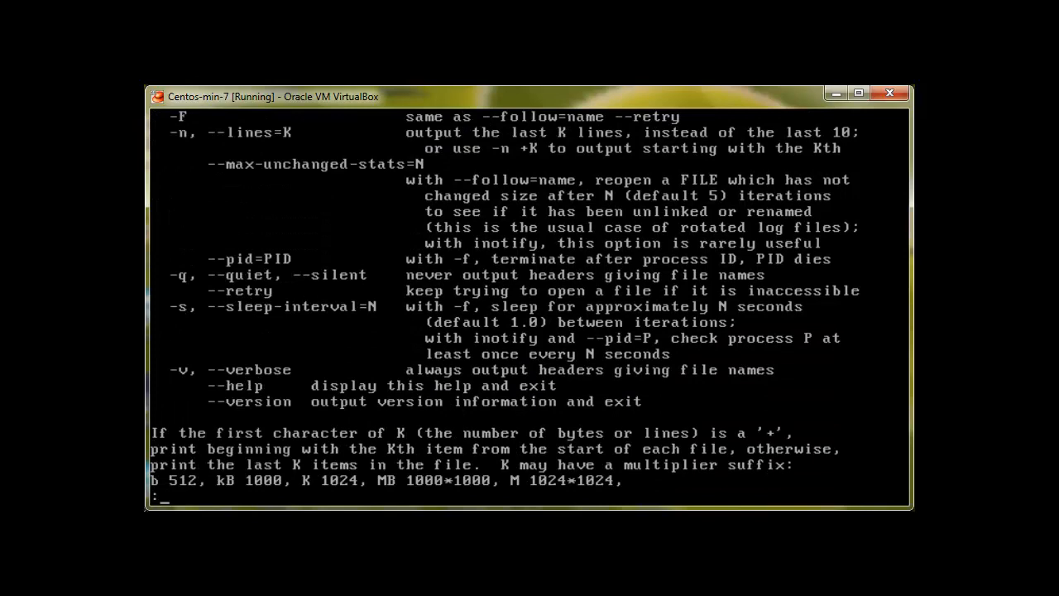
pyautogui.scroll(3)
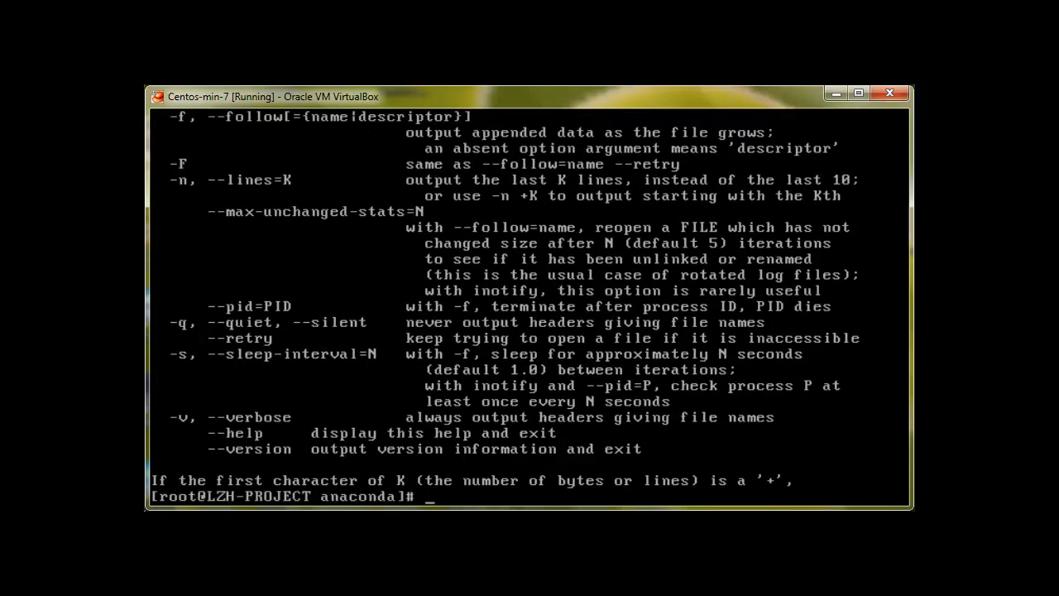
# Clear the terminal screen, leaving a fresh root prompt in the anaconda directory.
pyautogui.write('tail --help | less')
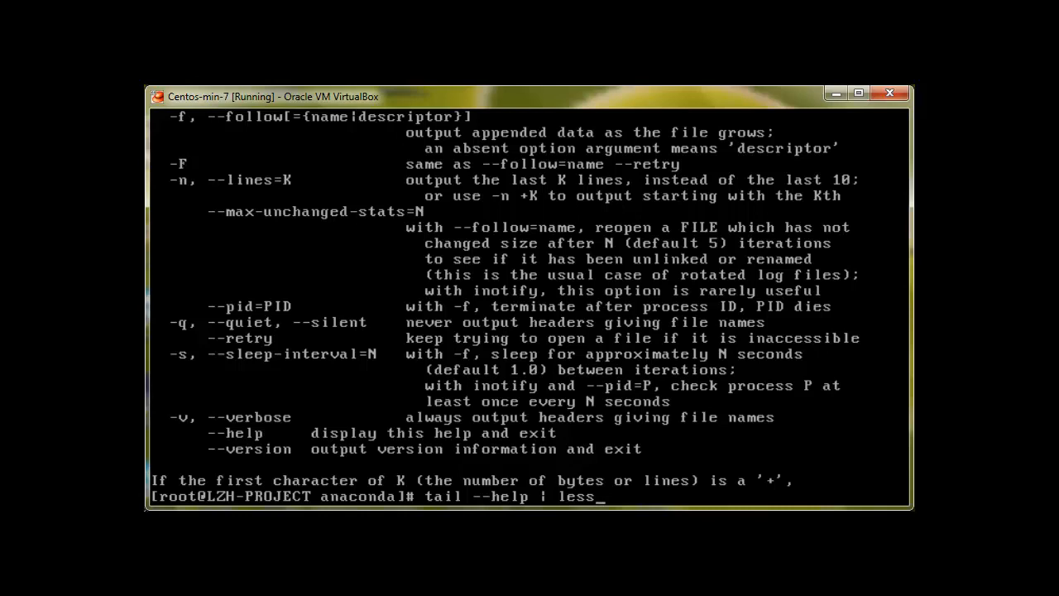
pyautogui.write('cl')
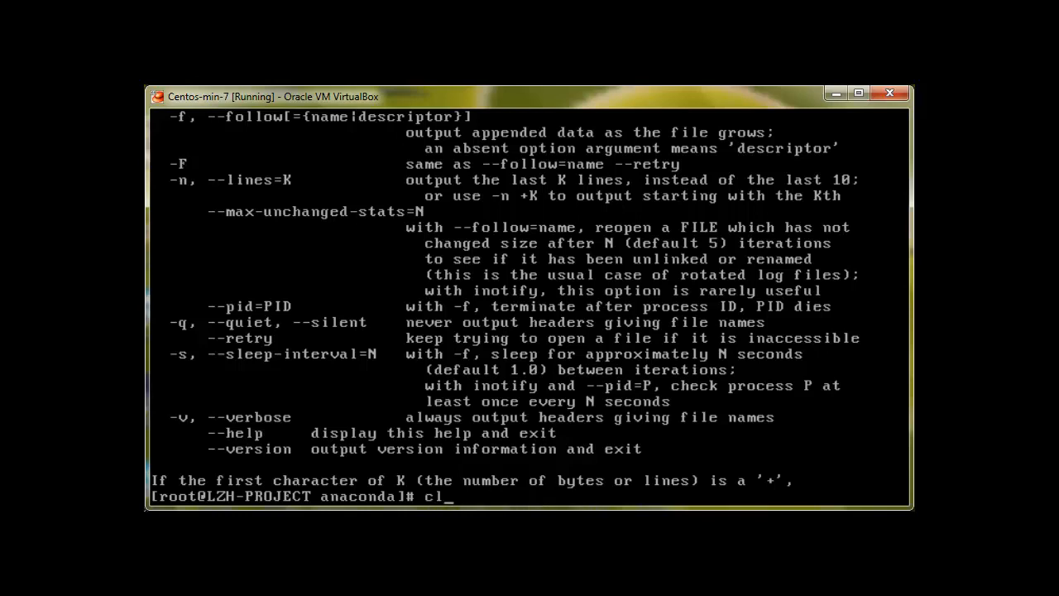
pyautogui.press('Return')
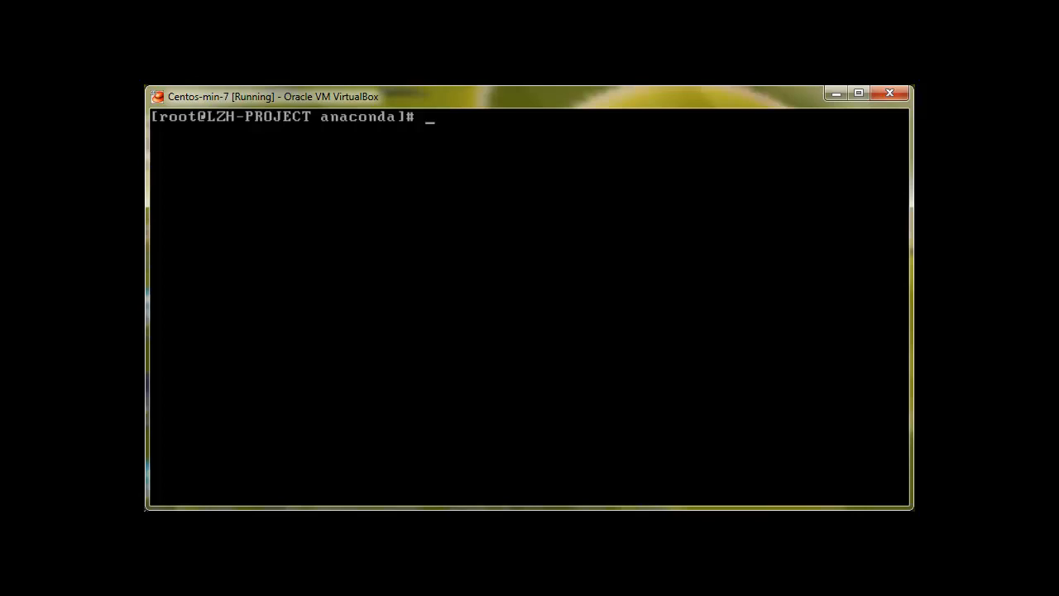
# View the Info documentation for less, then quit back to the prompt.
pyautogui.write('less')
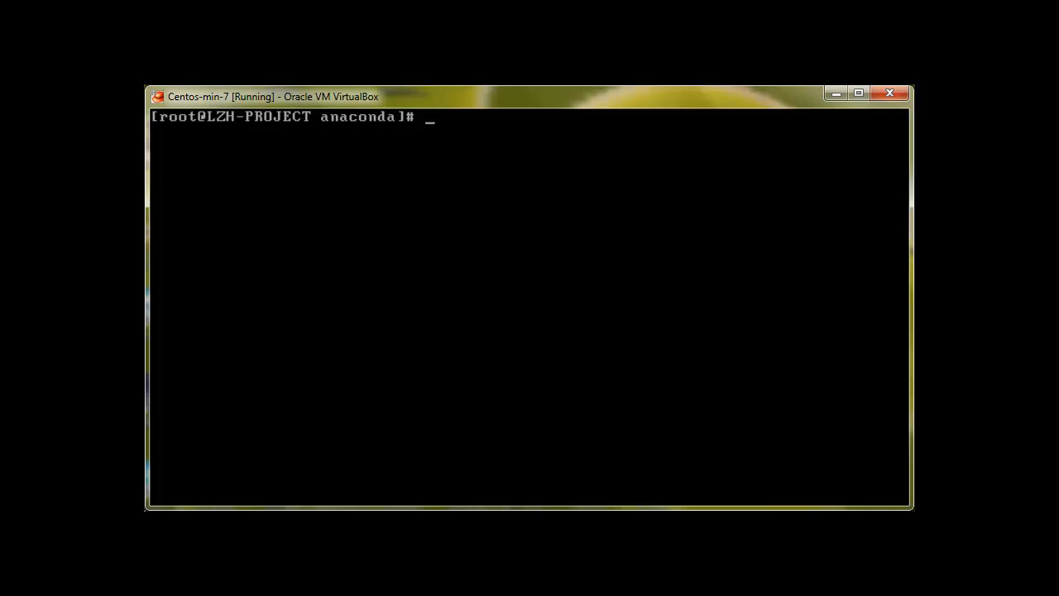
pyautogui.write('info less')
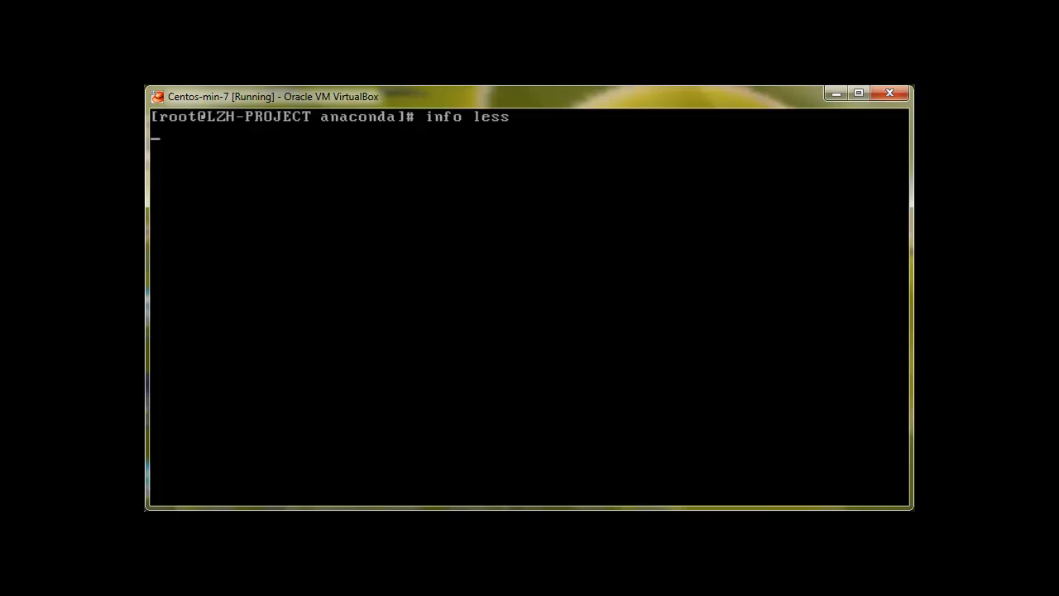
pyautogui.press('Return')
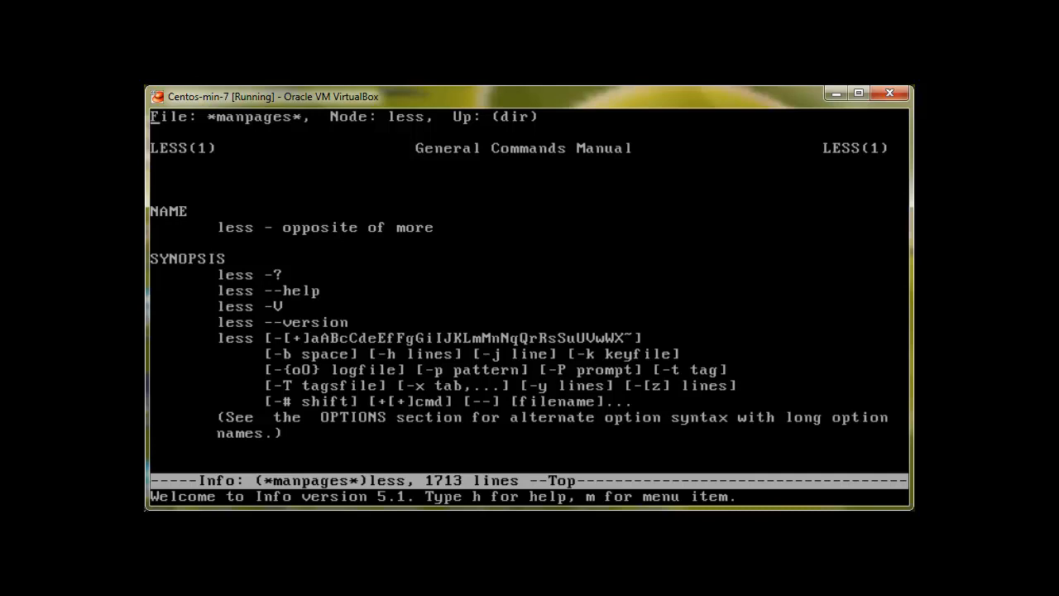
pyautogui.press('q')
pyautogui.write('info')
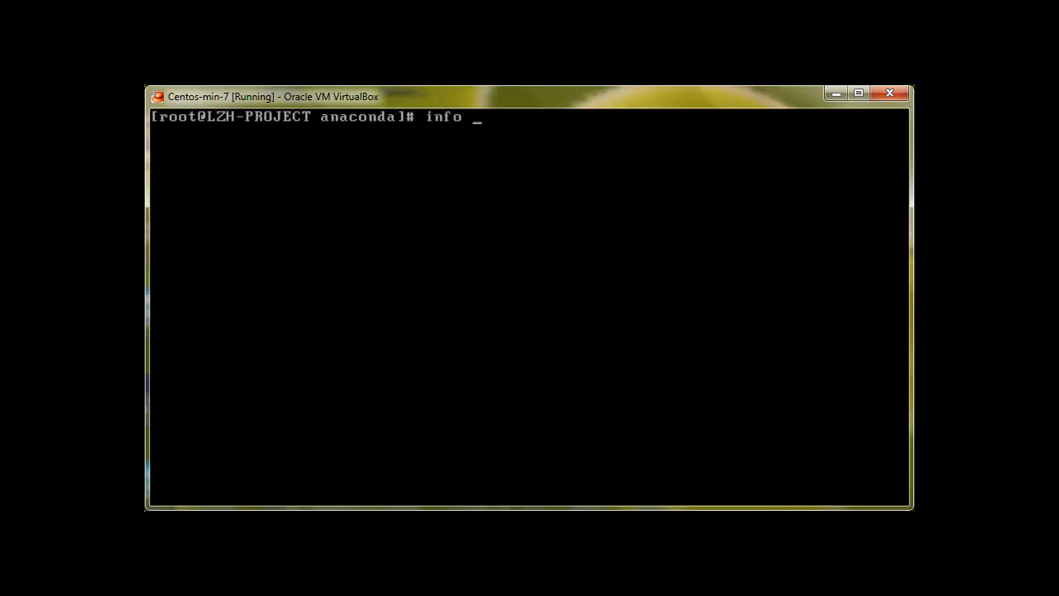
# View the Info documentation for ls, then quit back to the prompt.
pyautogui.press('Return')
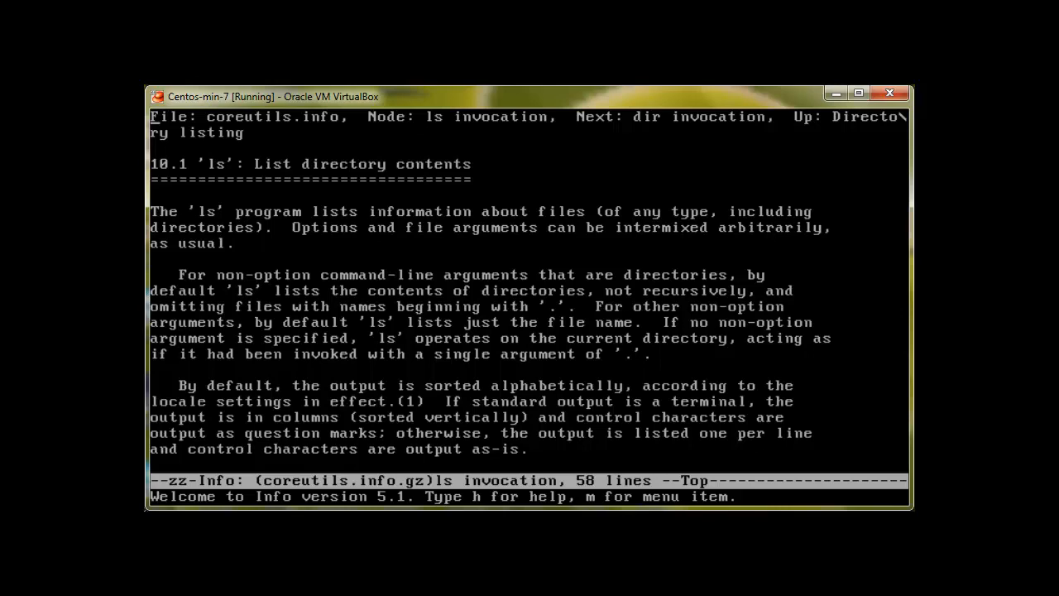
pyautogui.press('q')
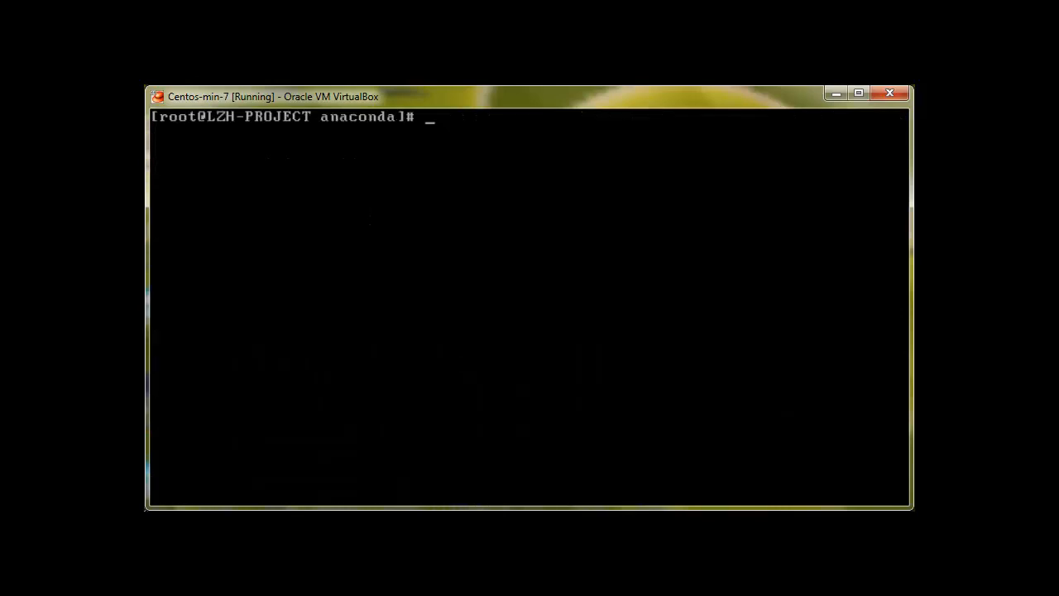
# Look up the one-line whatis description of ls, showing it lists directory contents.
pyautogui.write('whatis ls')
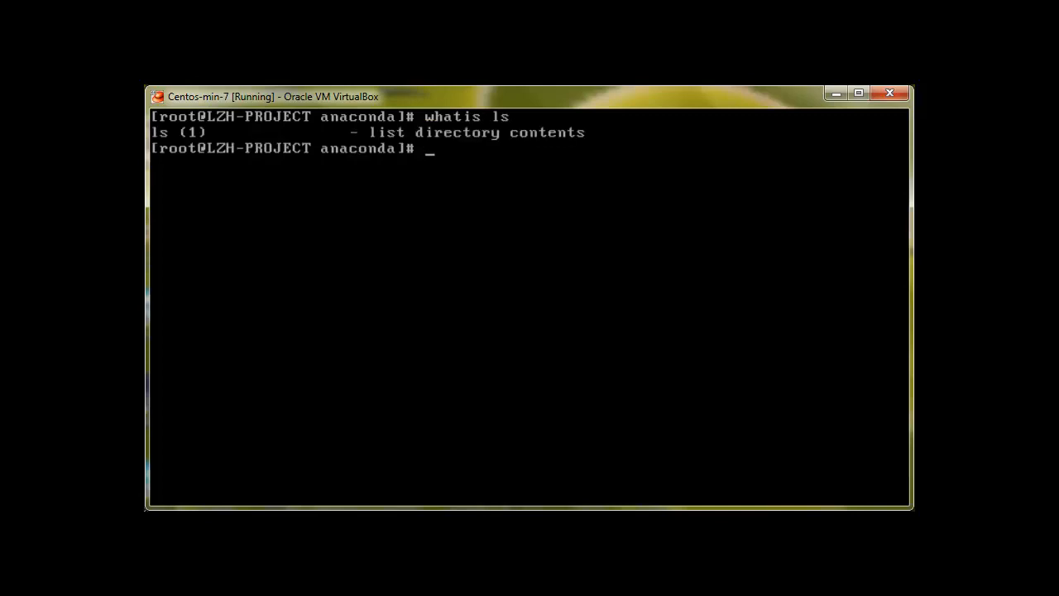
pyautogui.write('whatis')
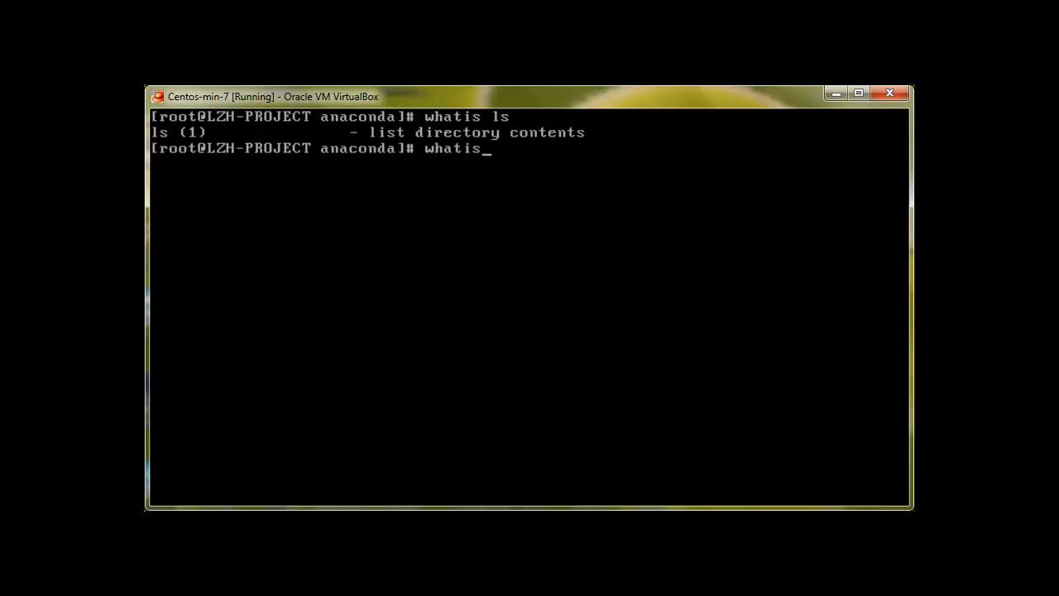